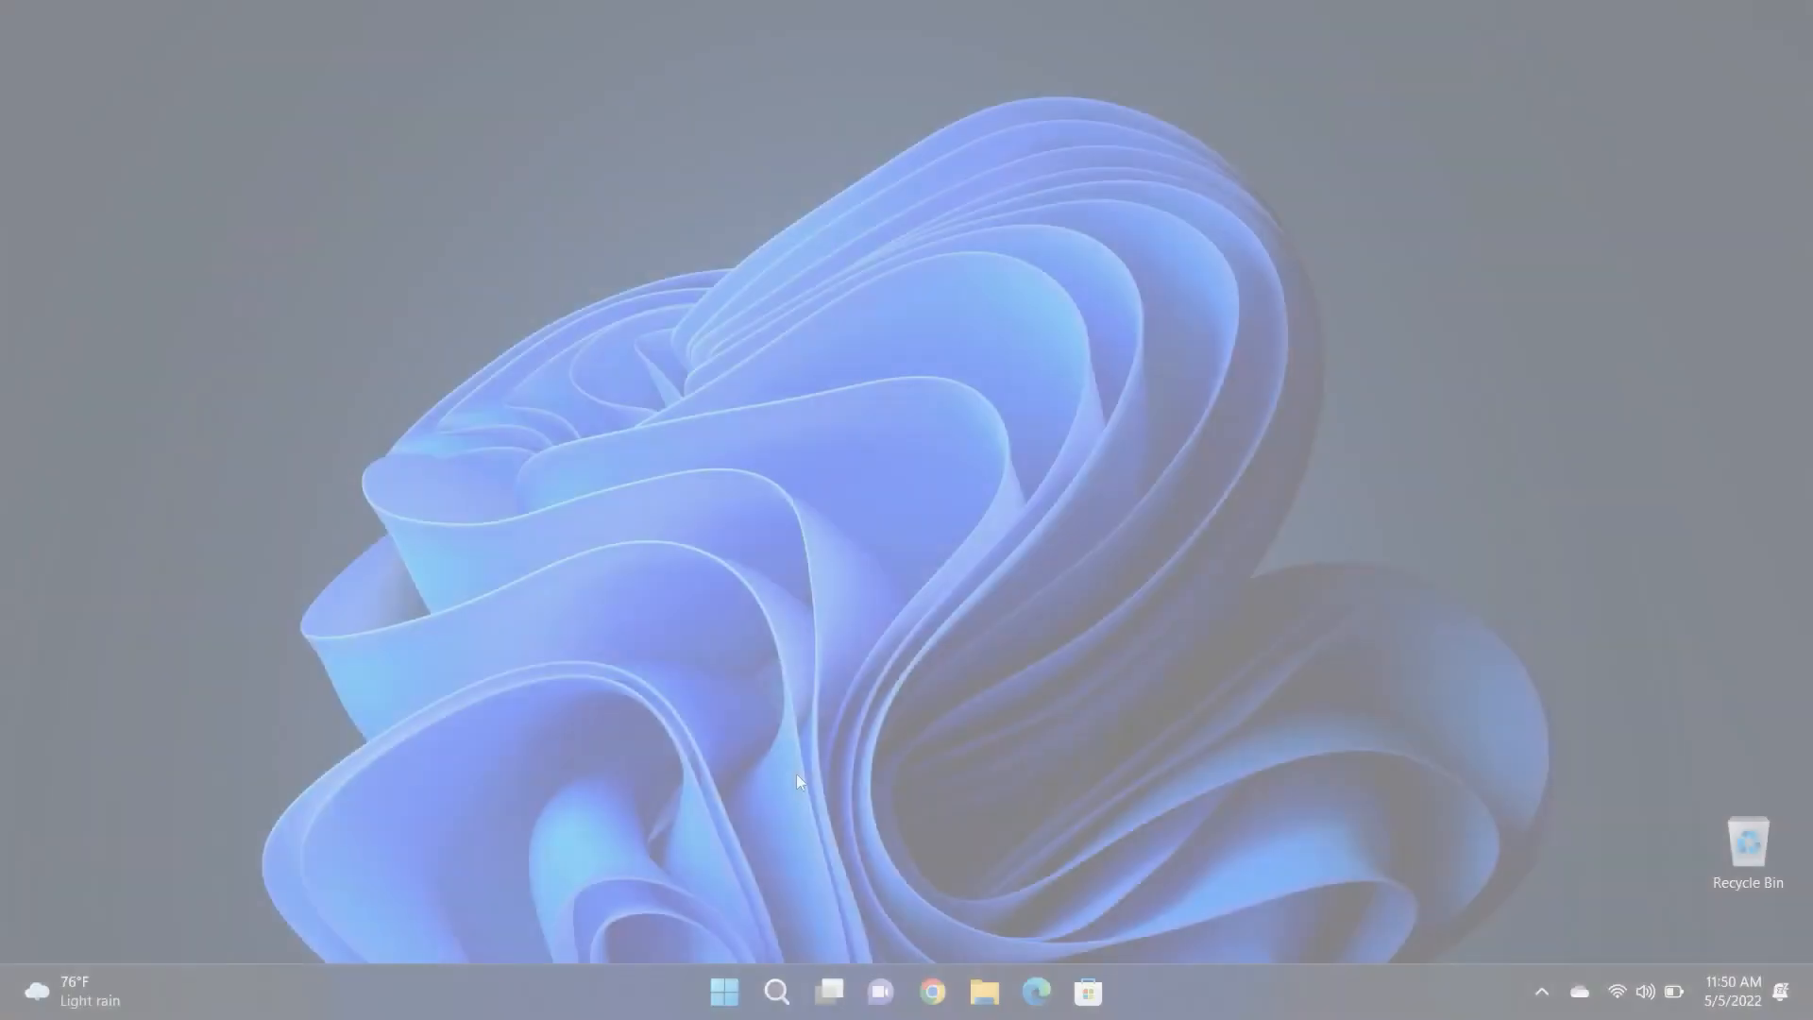
Show all storage categories for the OS (C:) drive in Settings > System > Storage
left_click(724, 991)
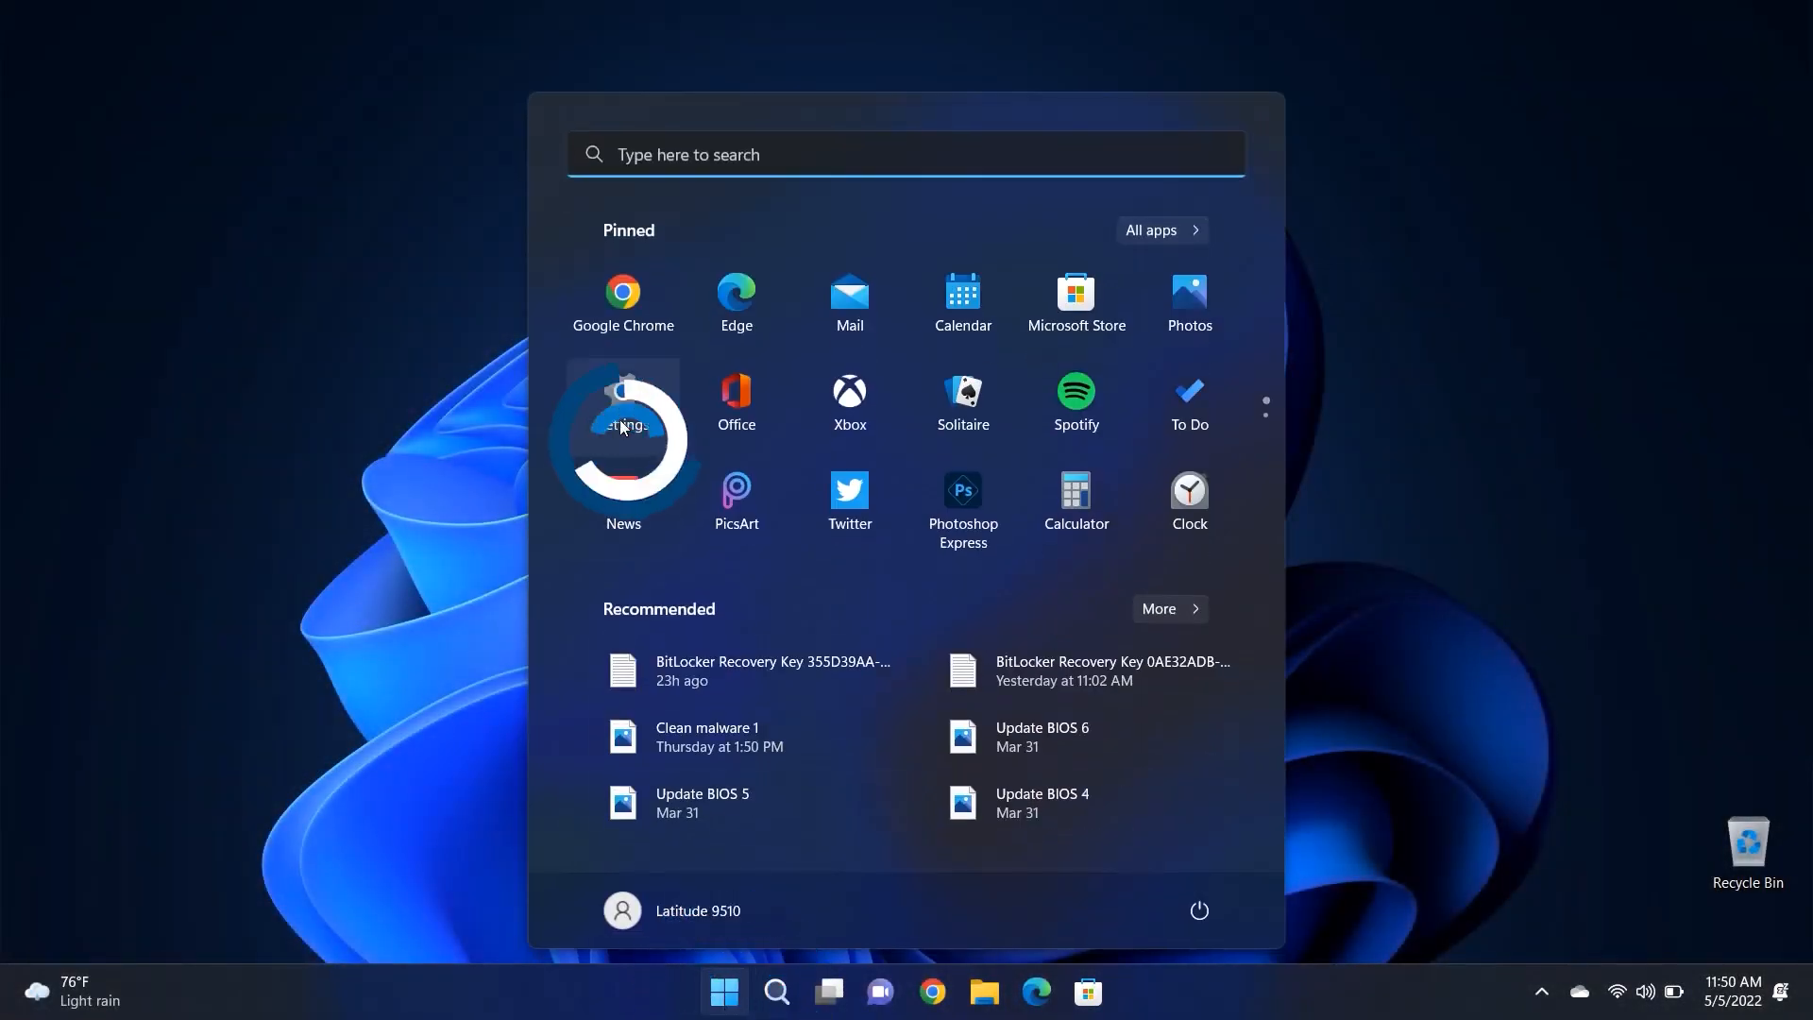
left_click(623, 428)
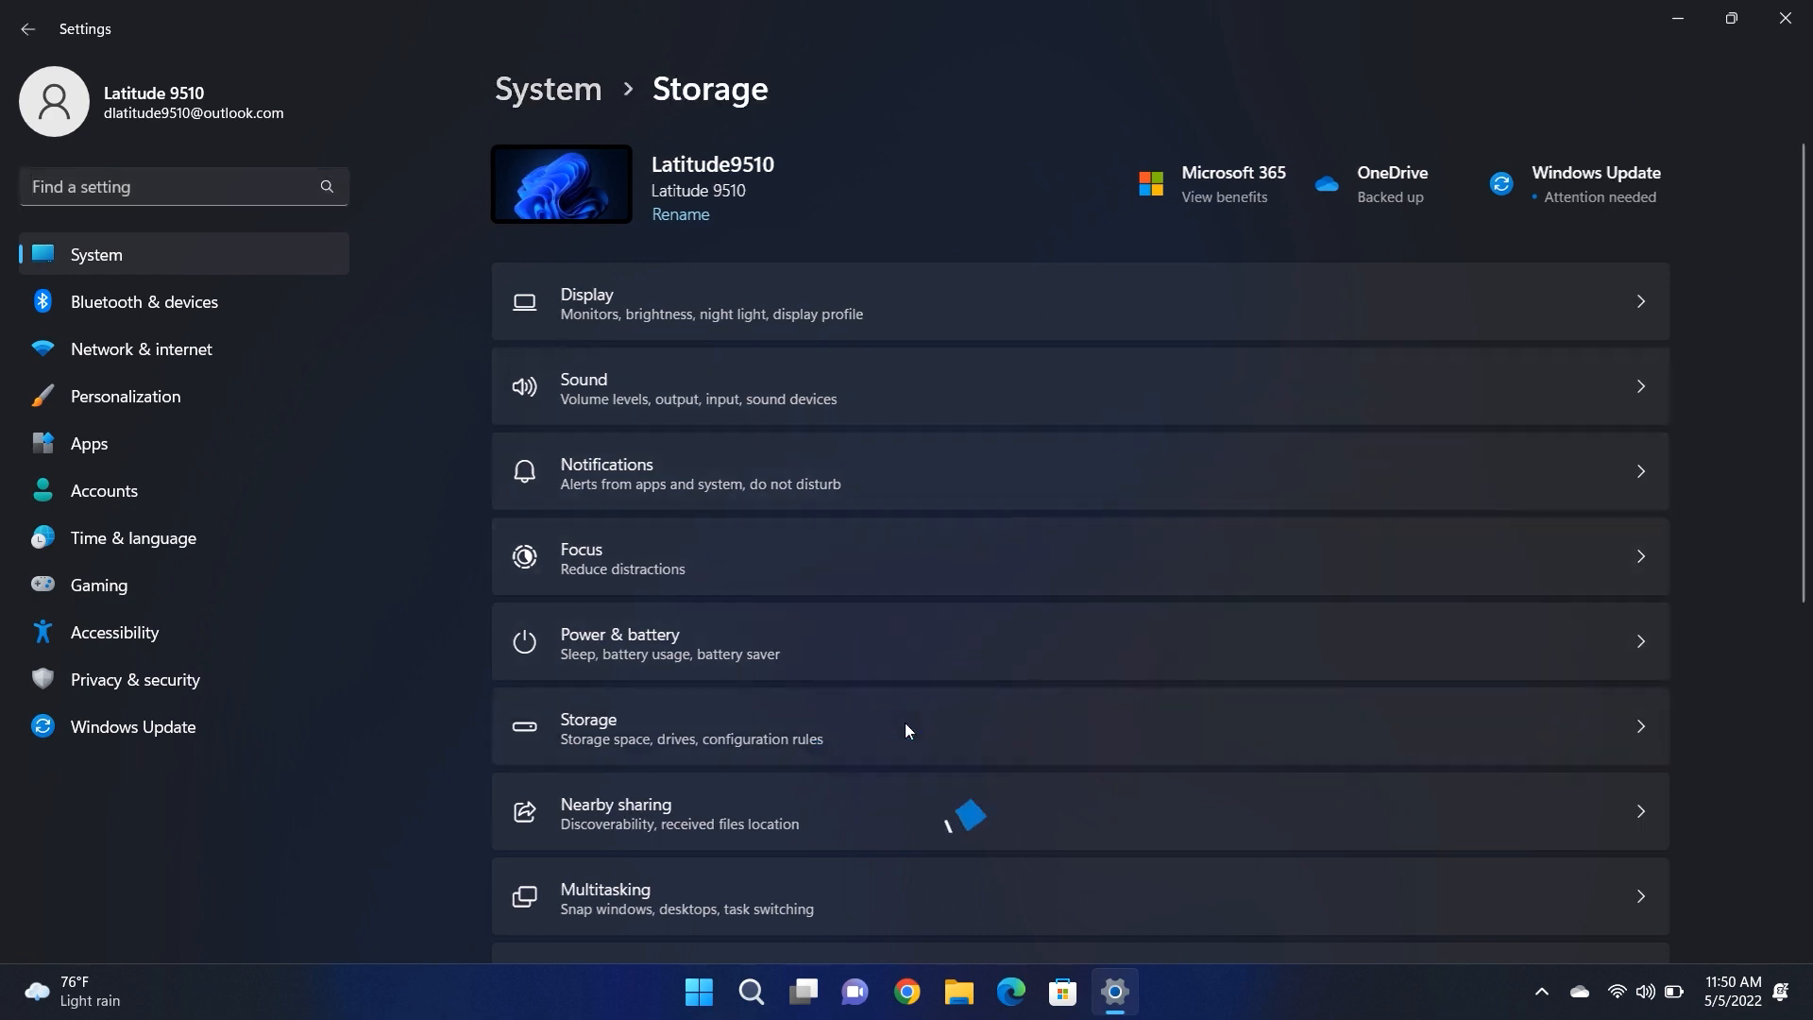
left_click(902, 726)
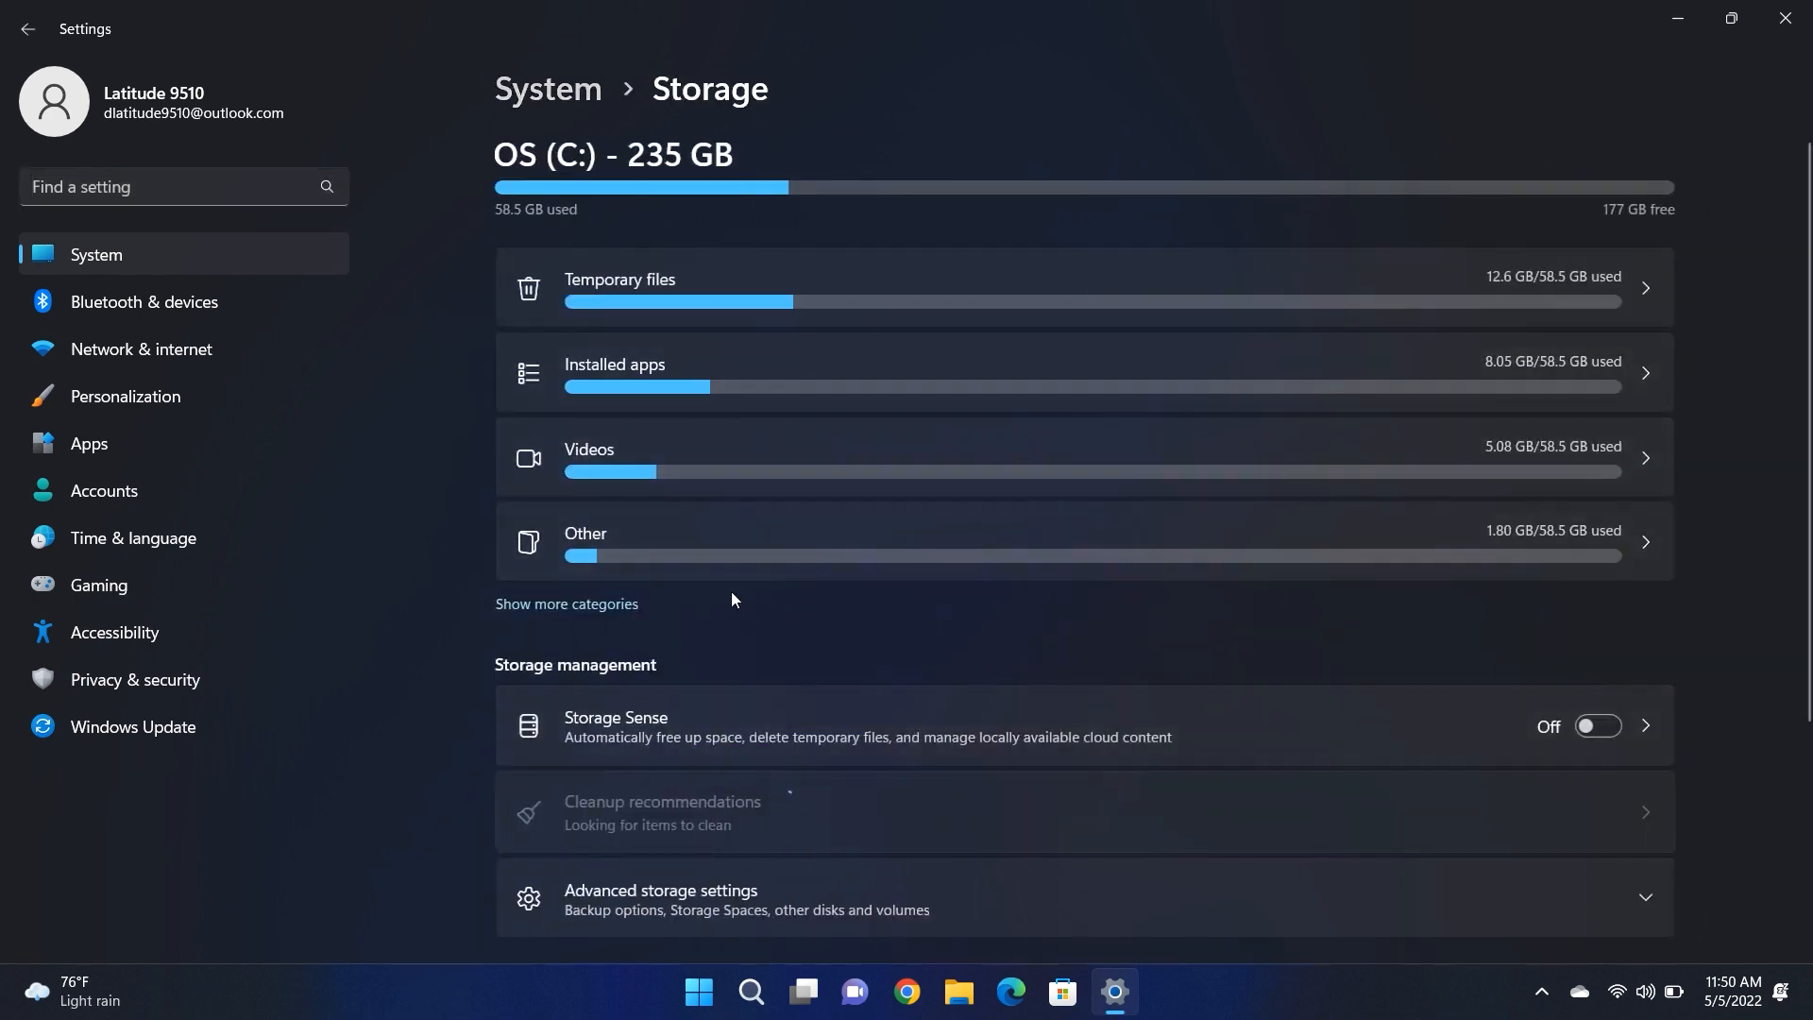
mouse_move(716, 622)
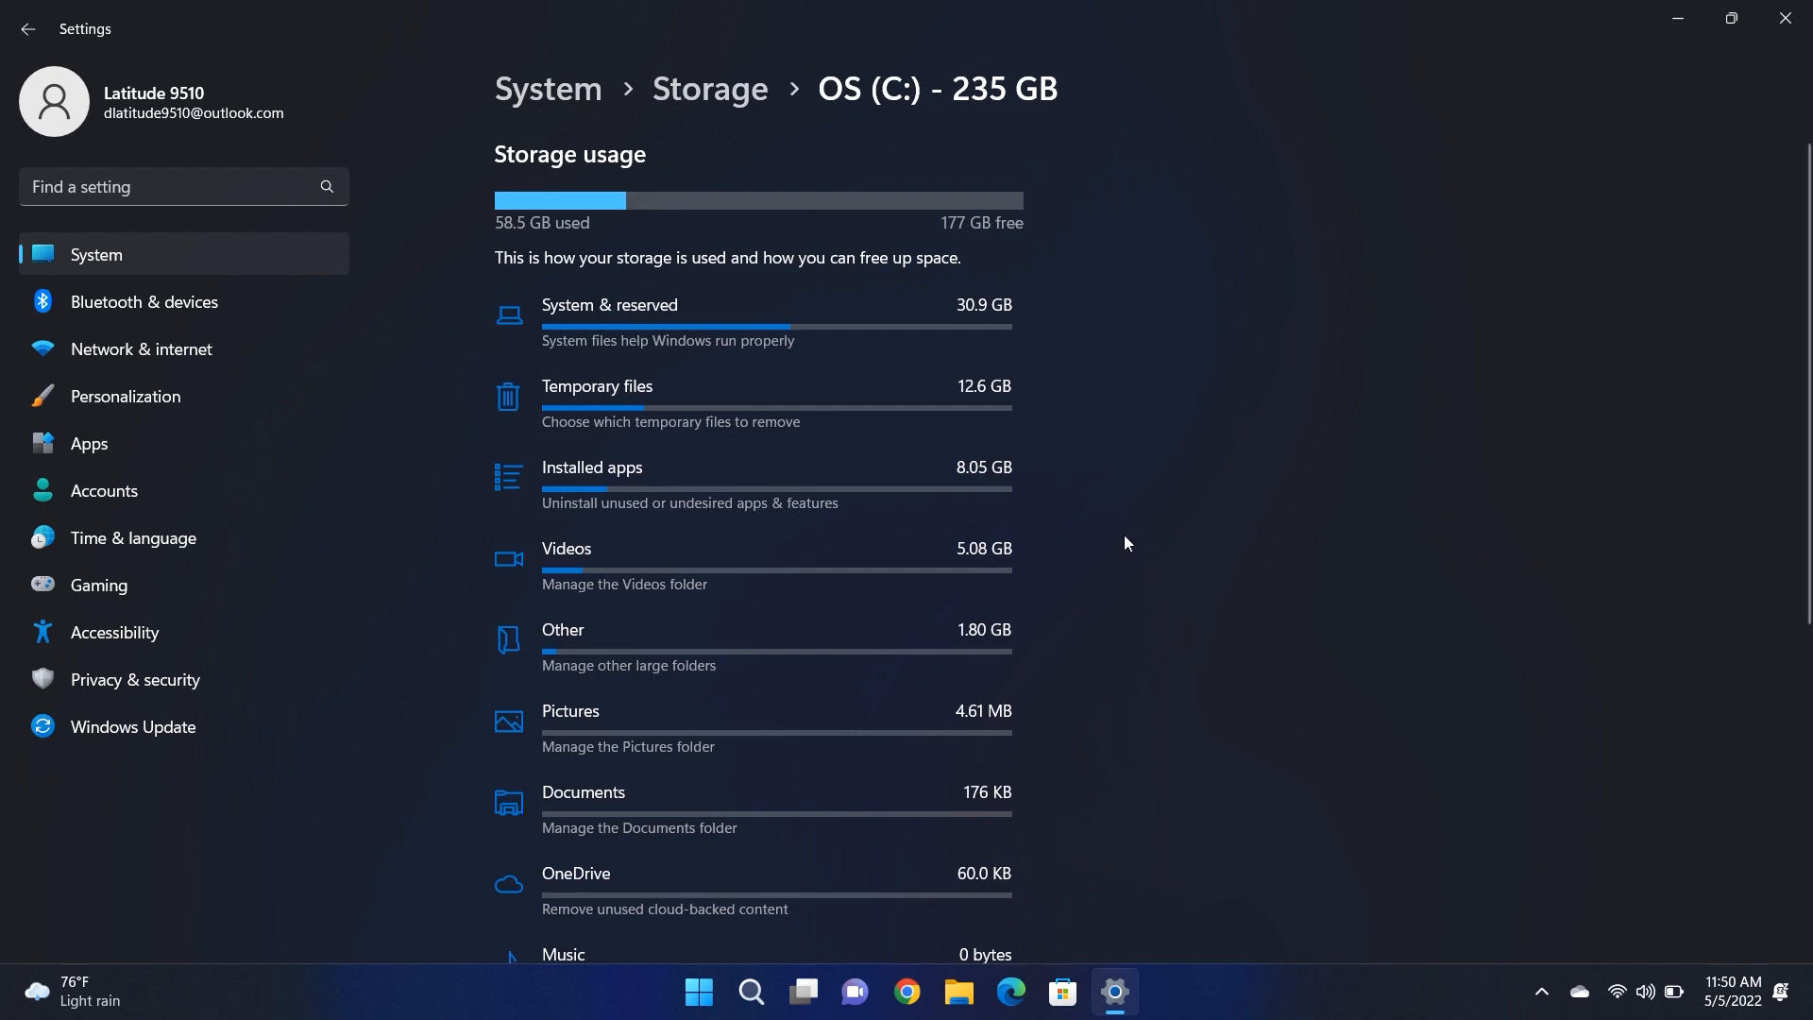
left_click(597, 386)
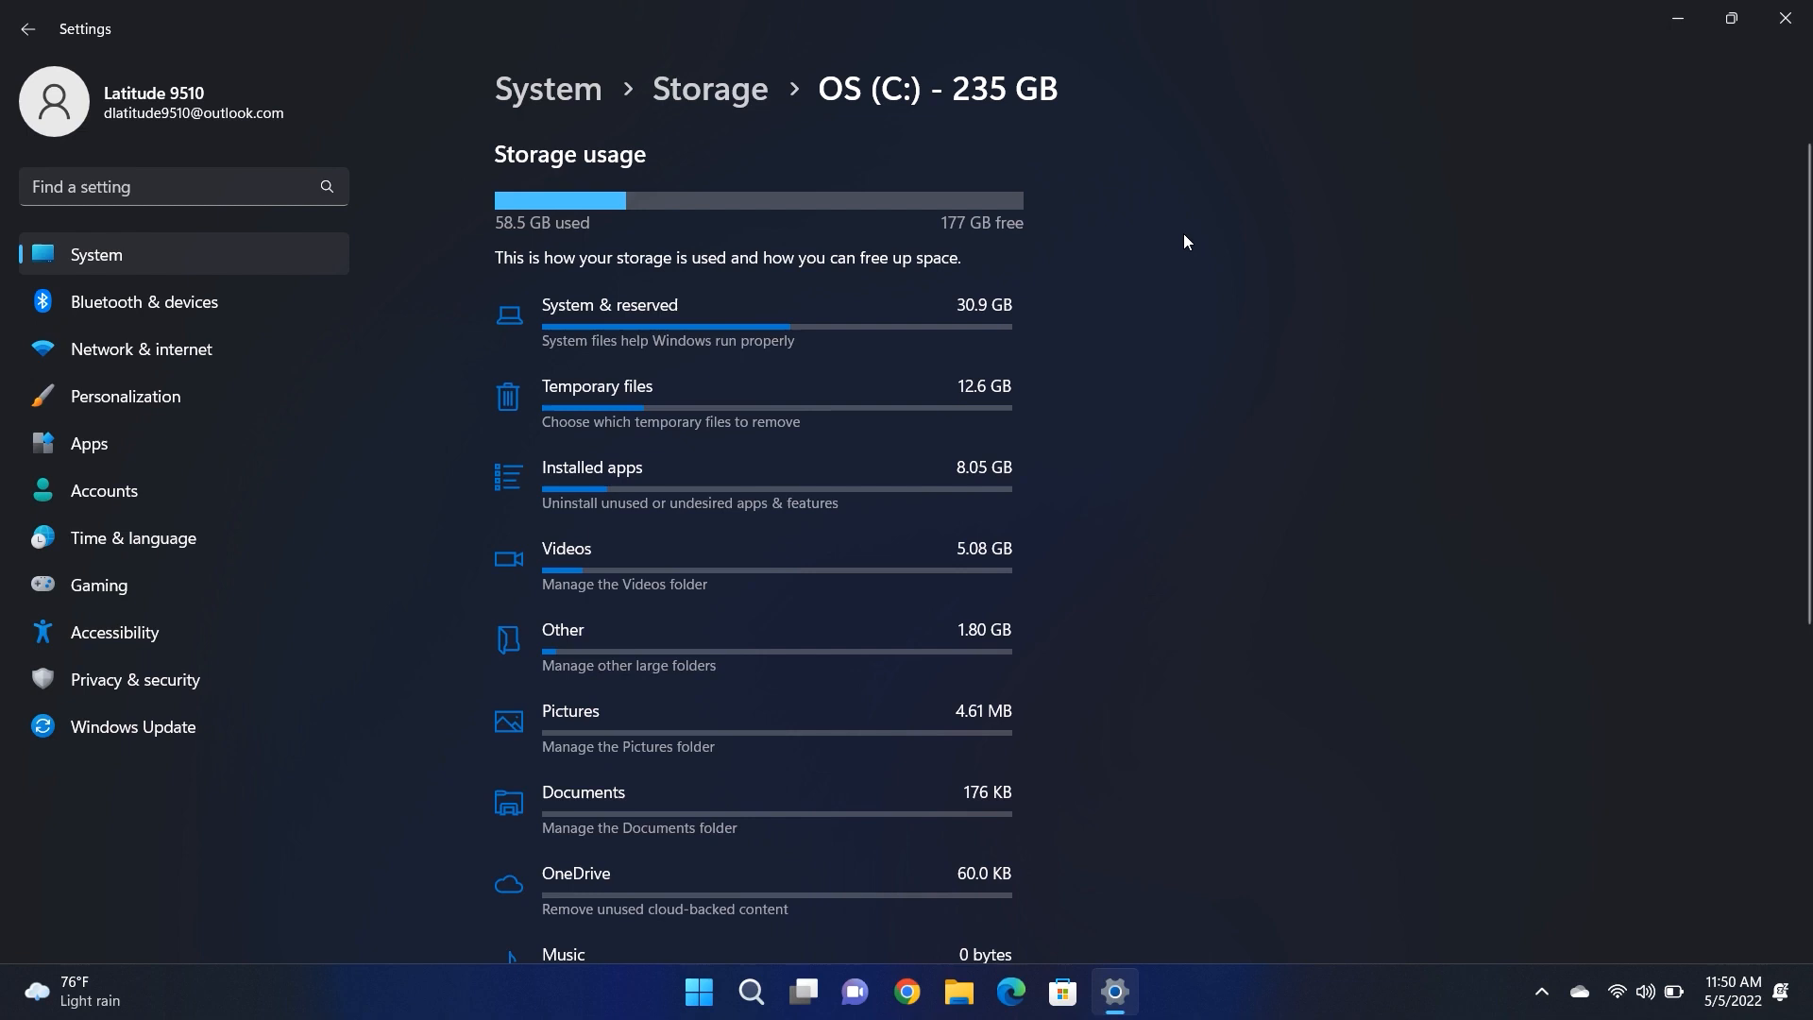
mouse_move(781, 470)
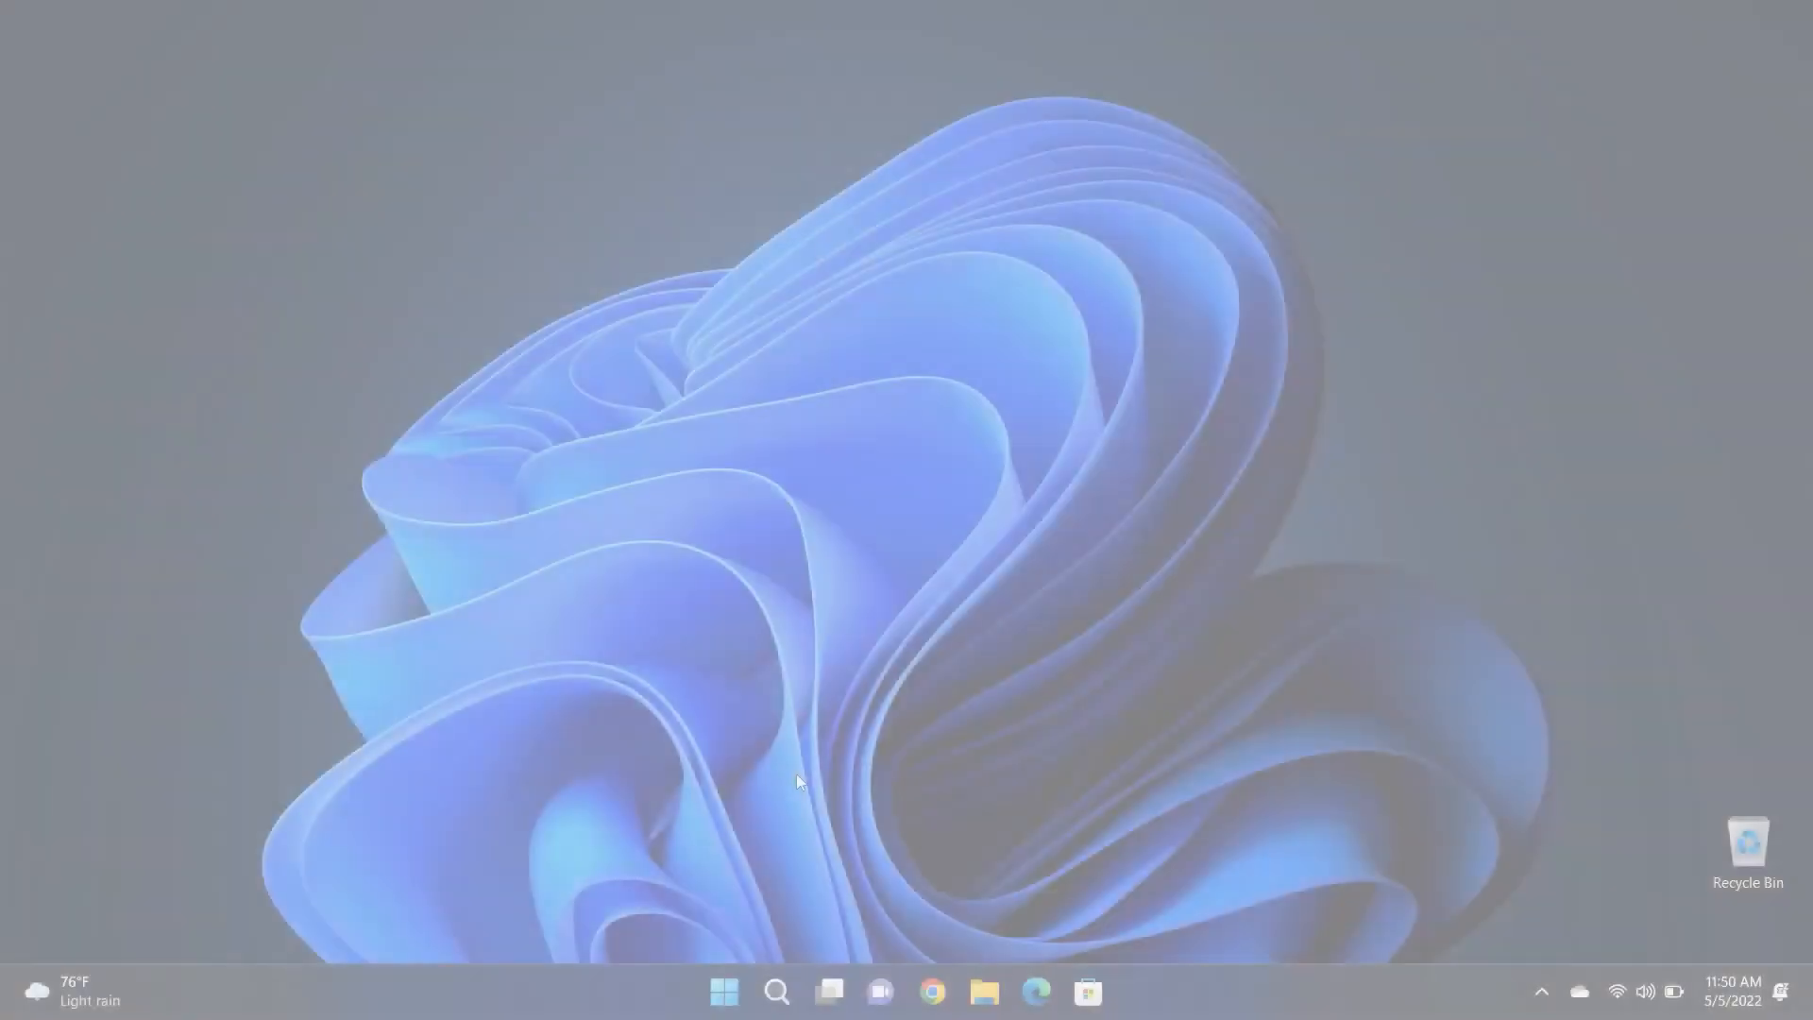
Turn on Storage Sense automatic user content cleanup, running every week
left_click(724, 990)
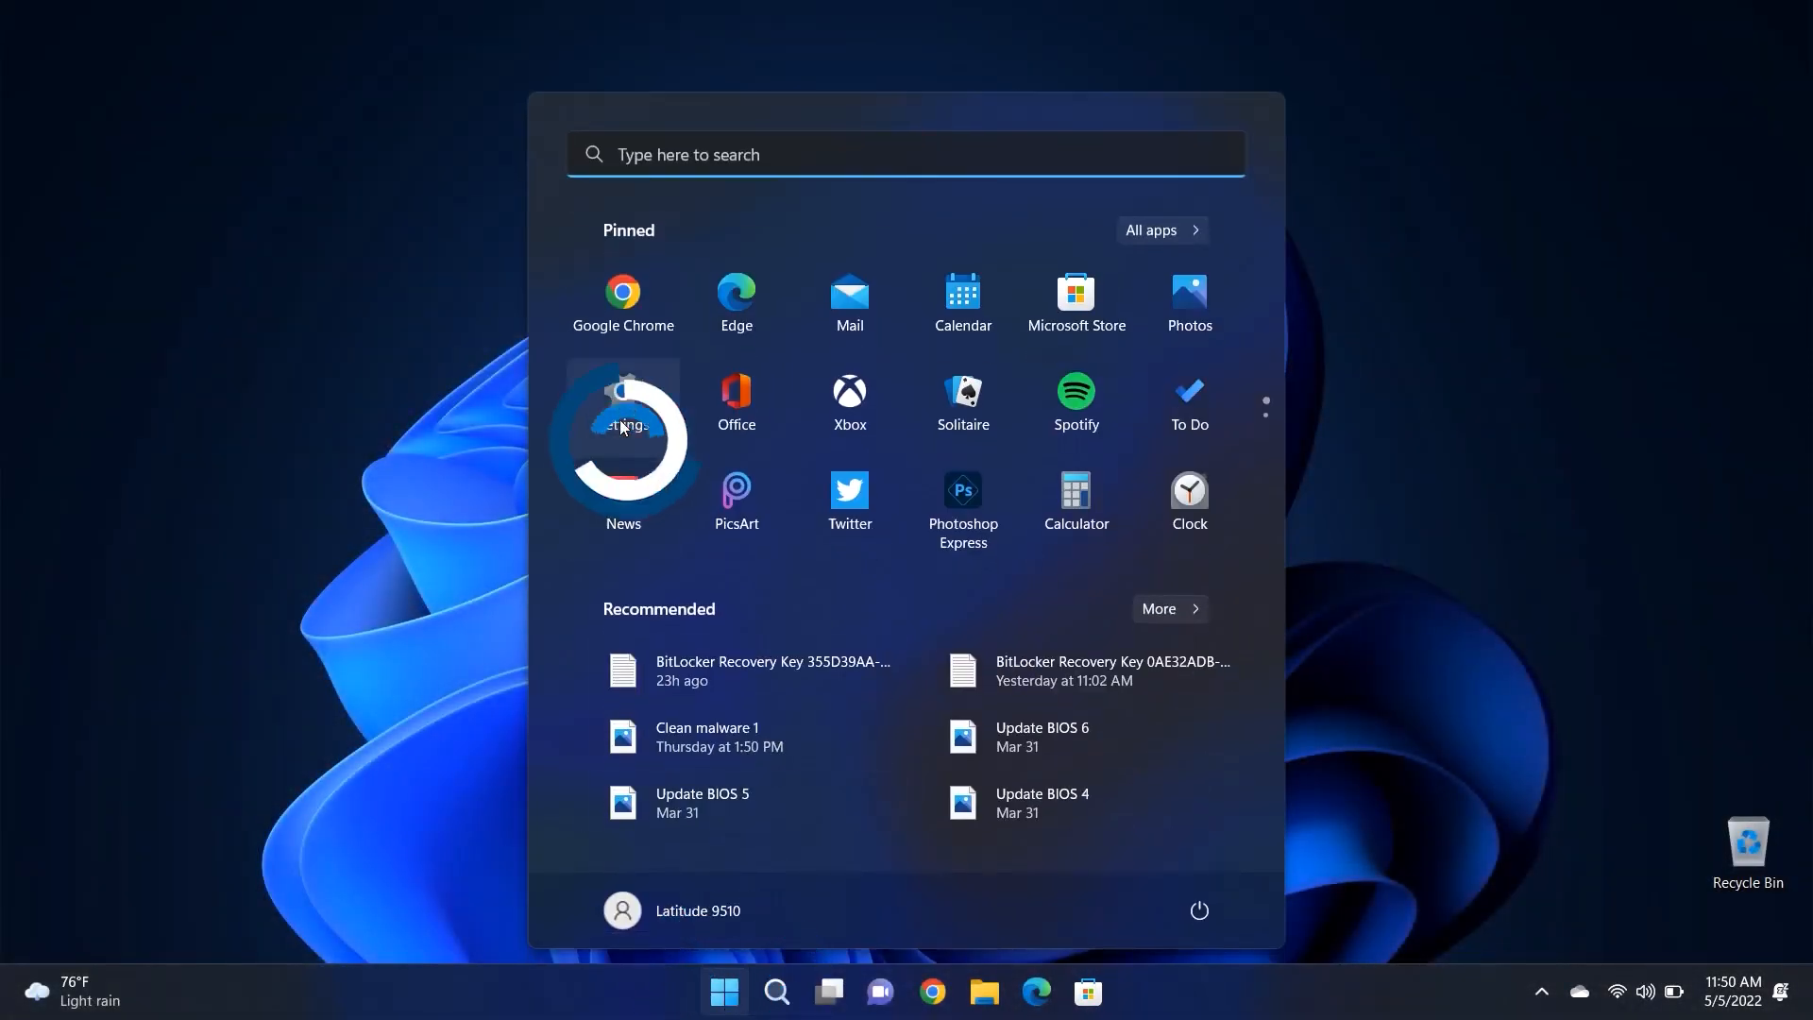
left_click(622, 424)
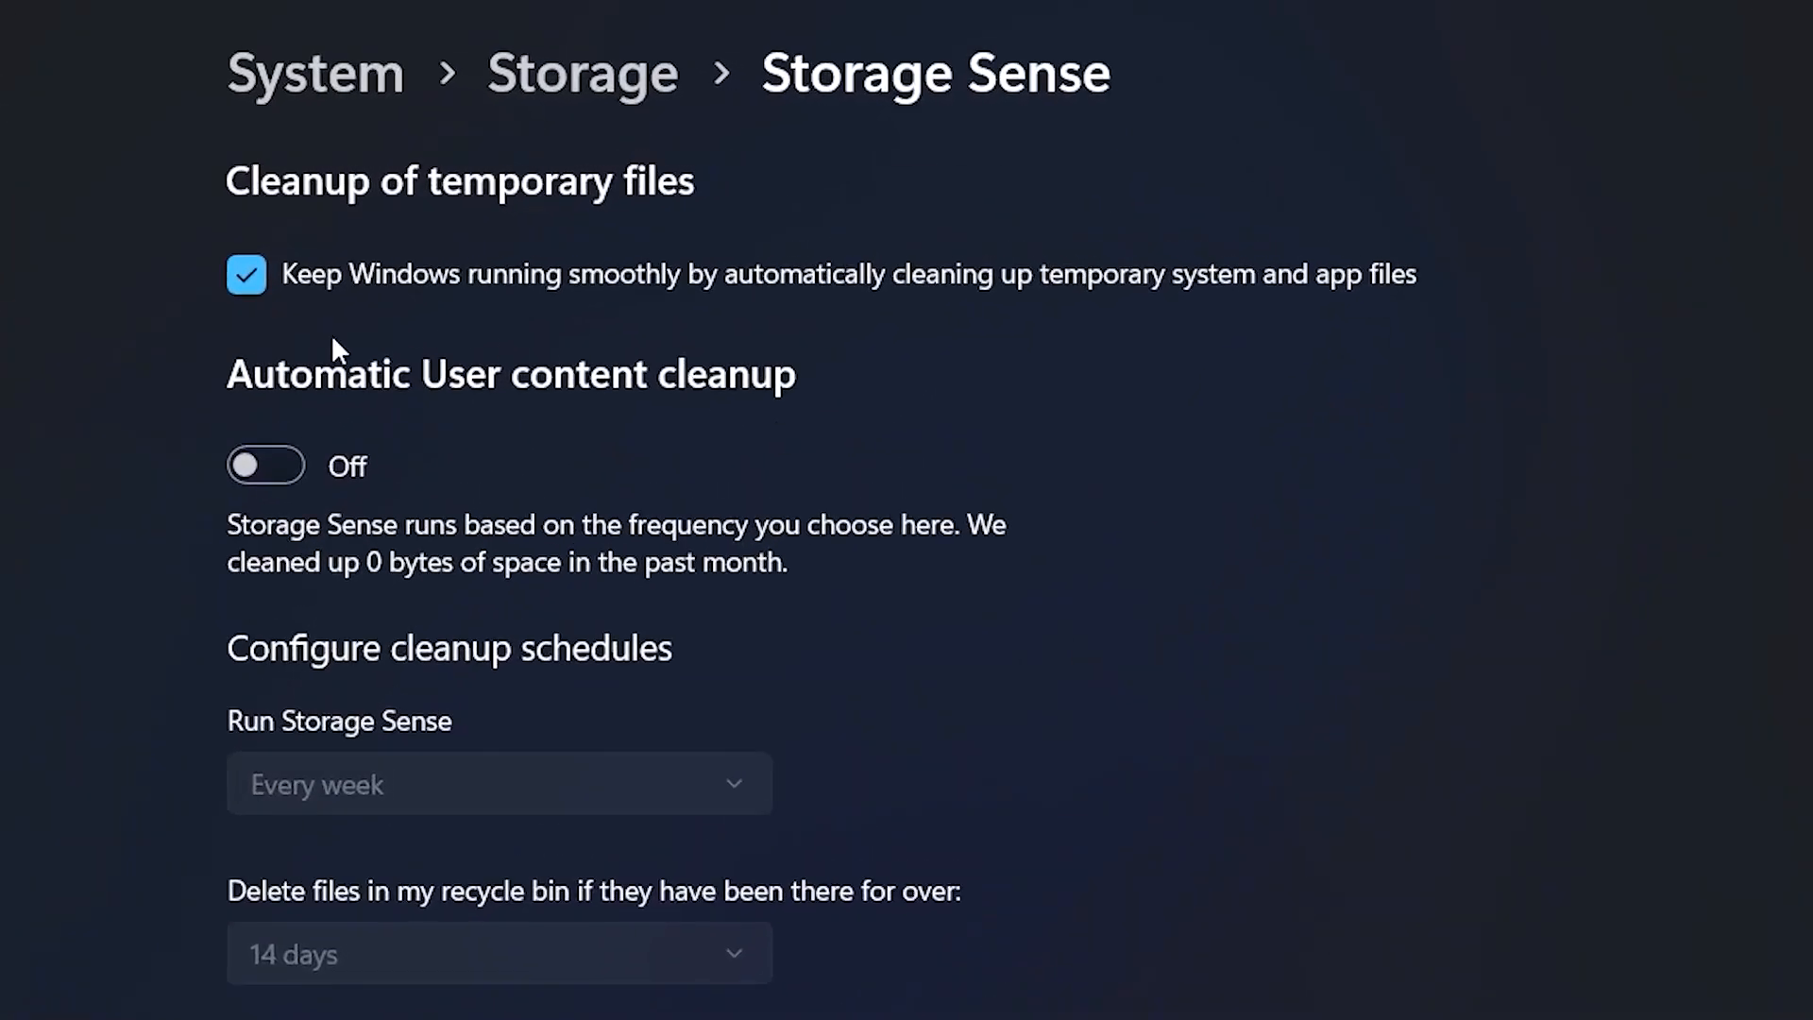
mouse_move(437, 467)
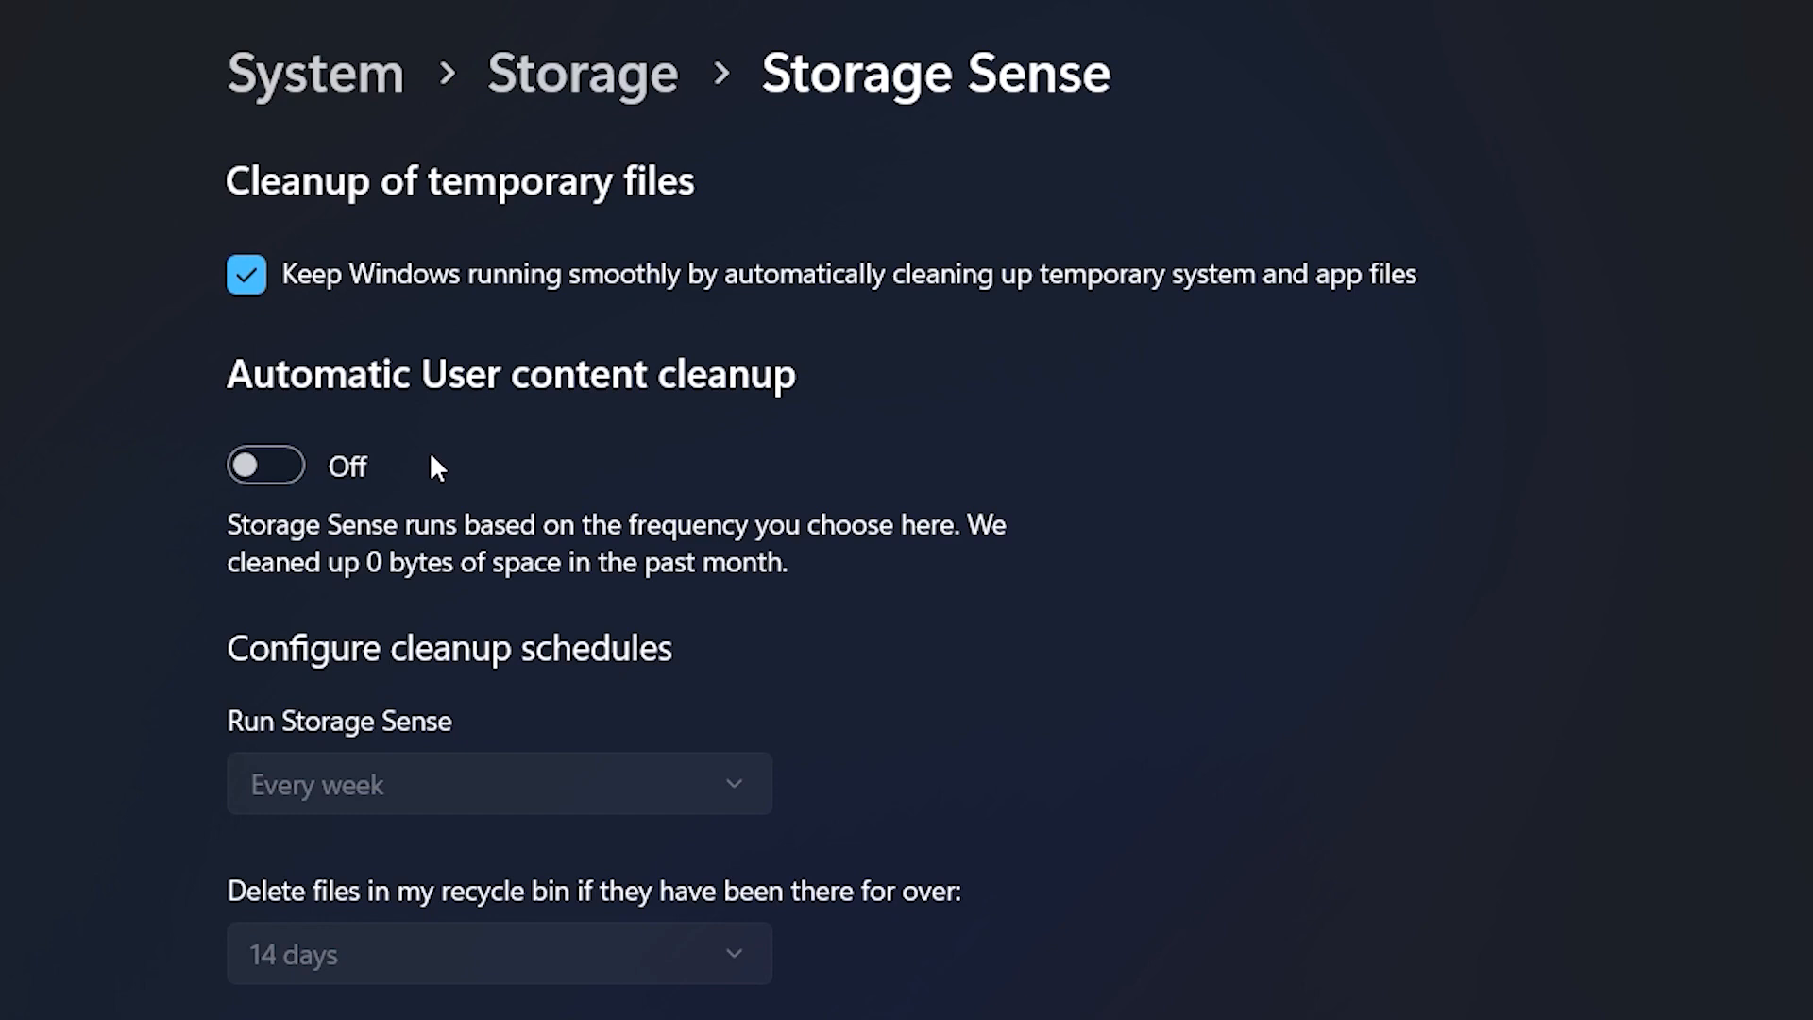
left_click(266, 466)
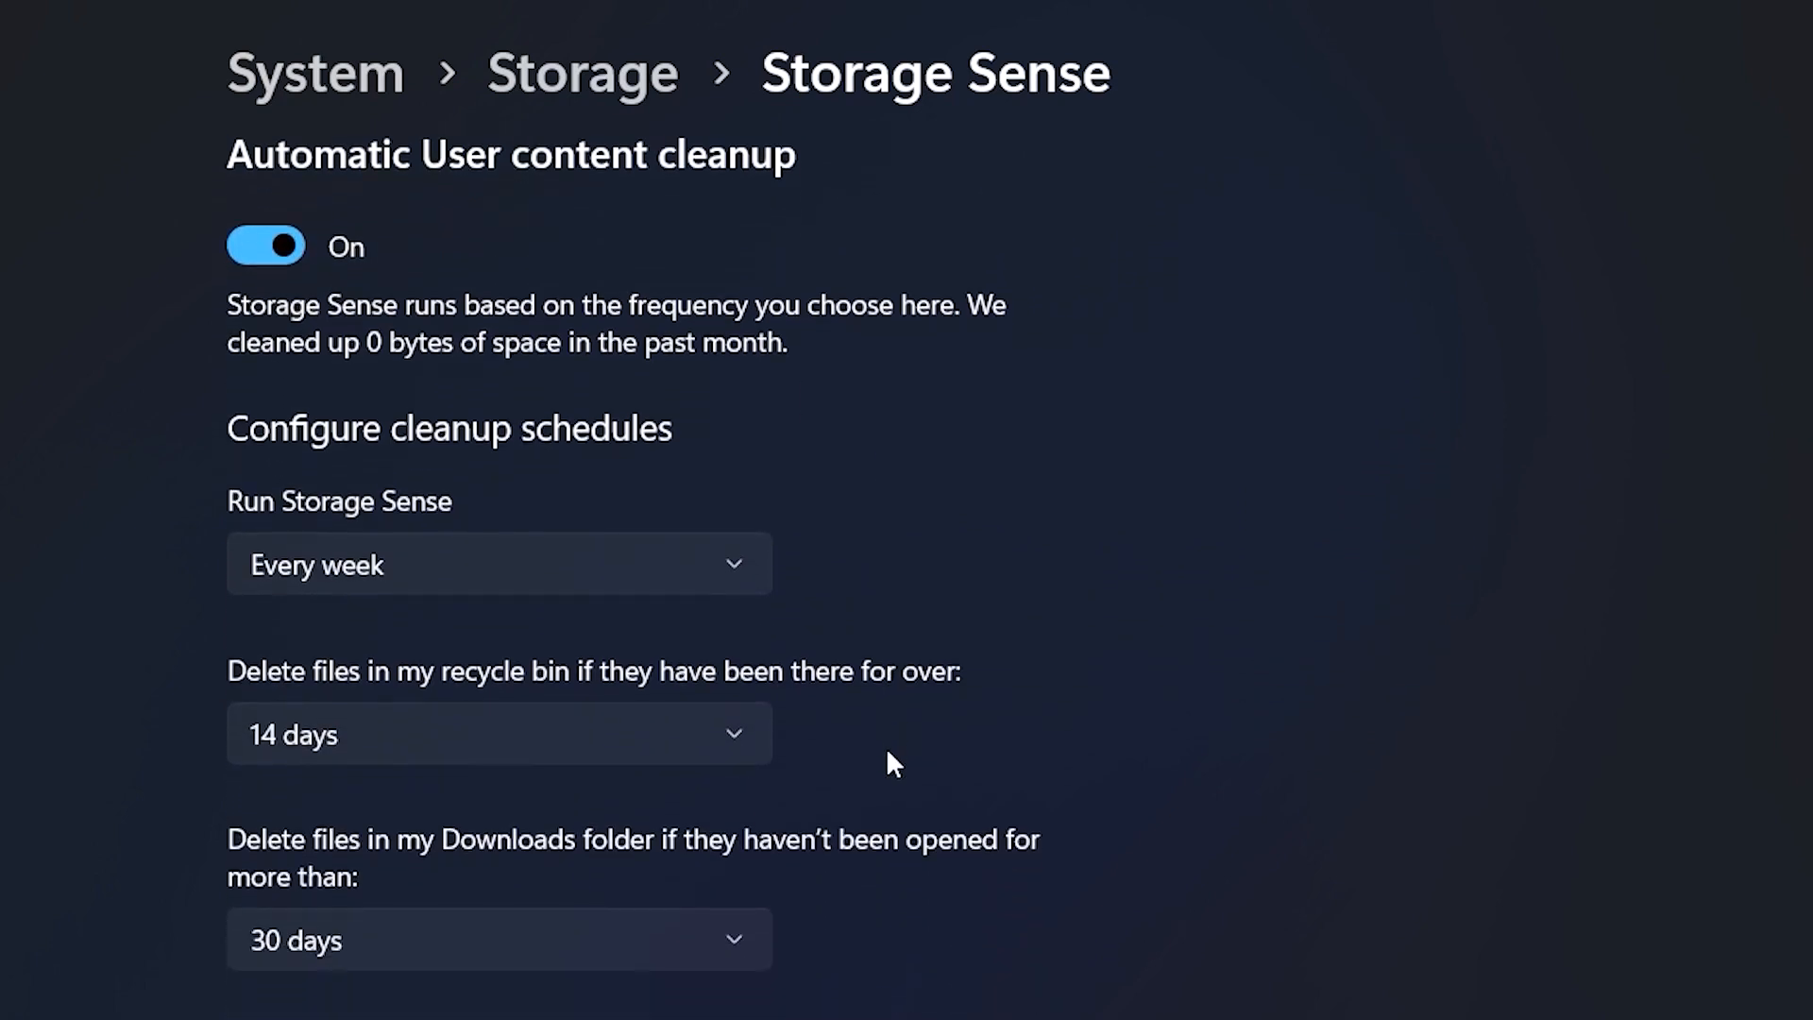
left_click(498, 563)
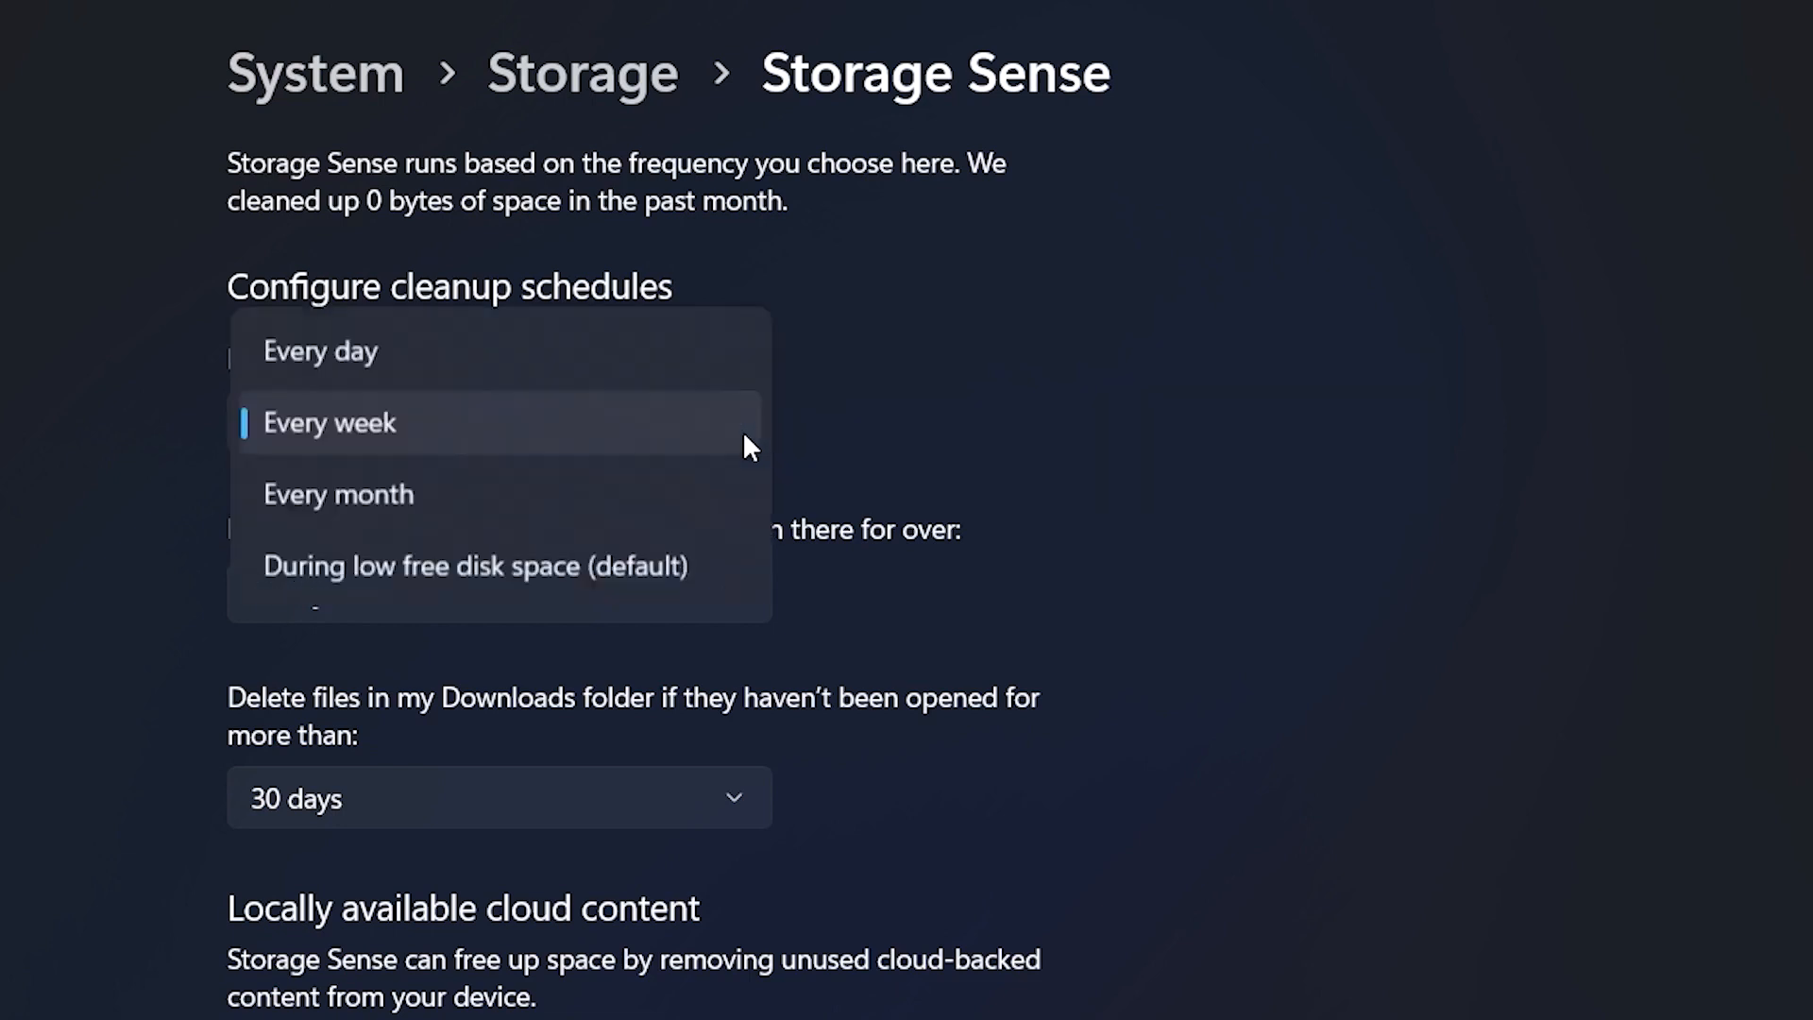
left_click(329, 422)
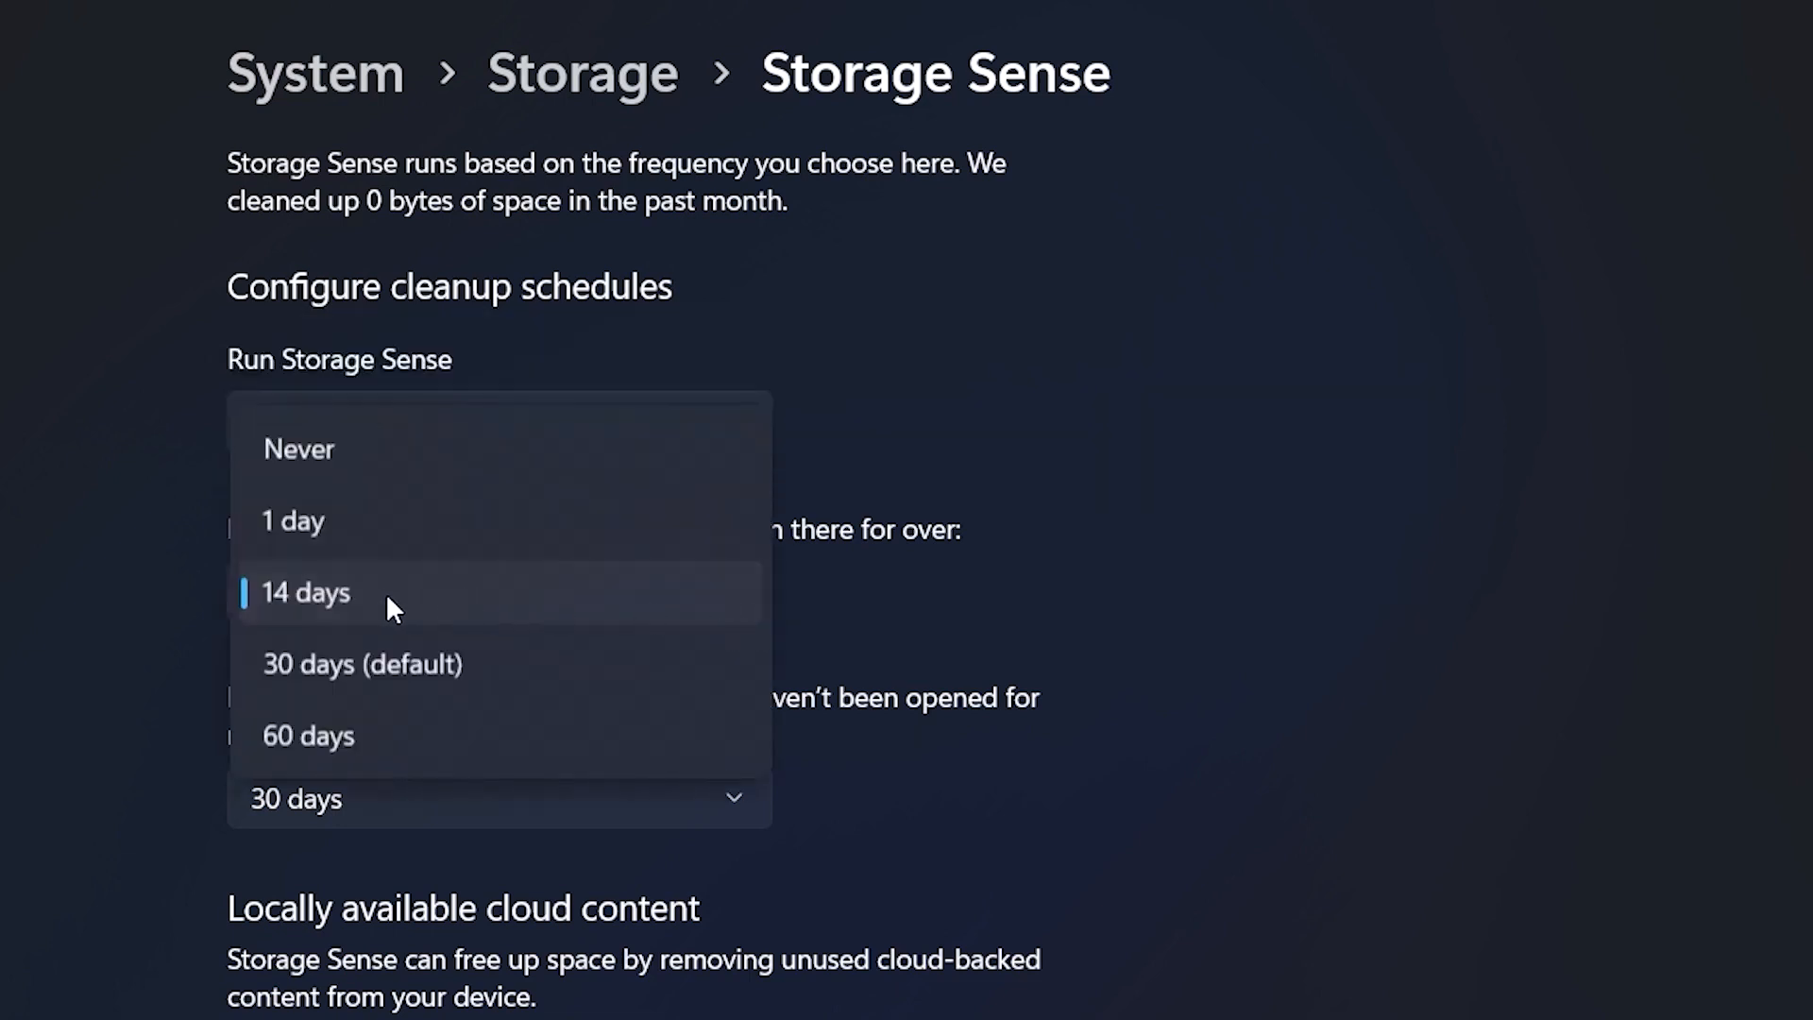
Clear recycle bin items and unopened Downloads files after 14 days
left_click(304, 592)
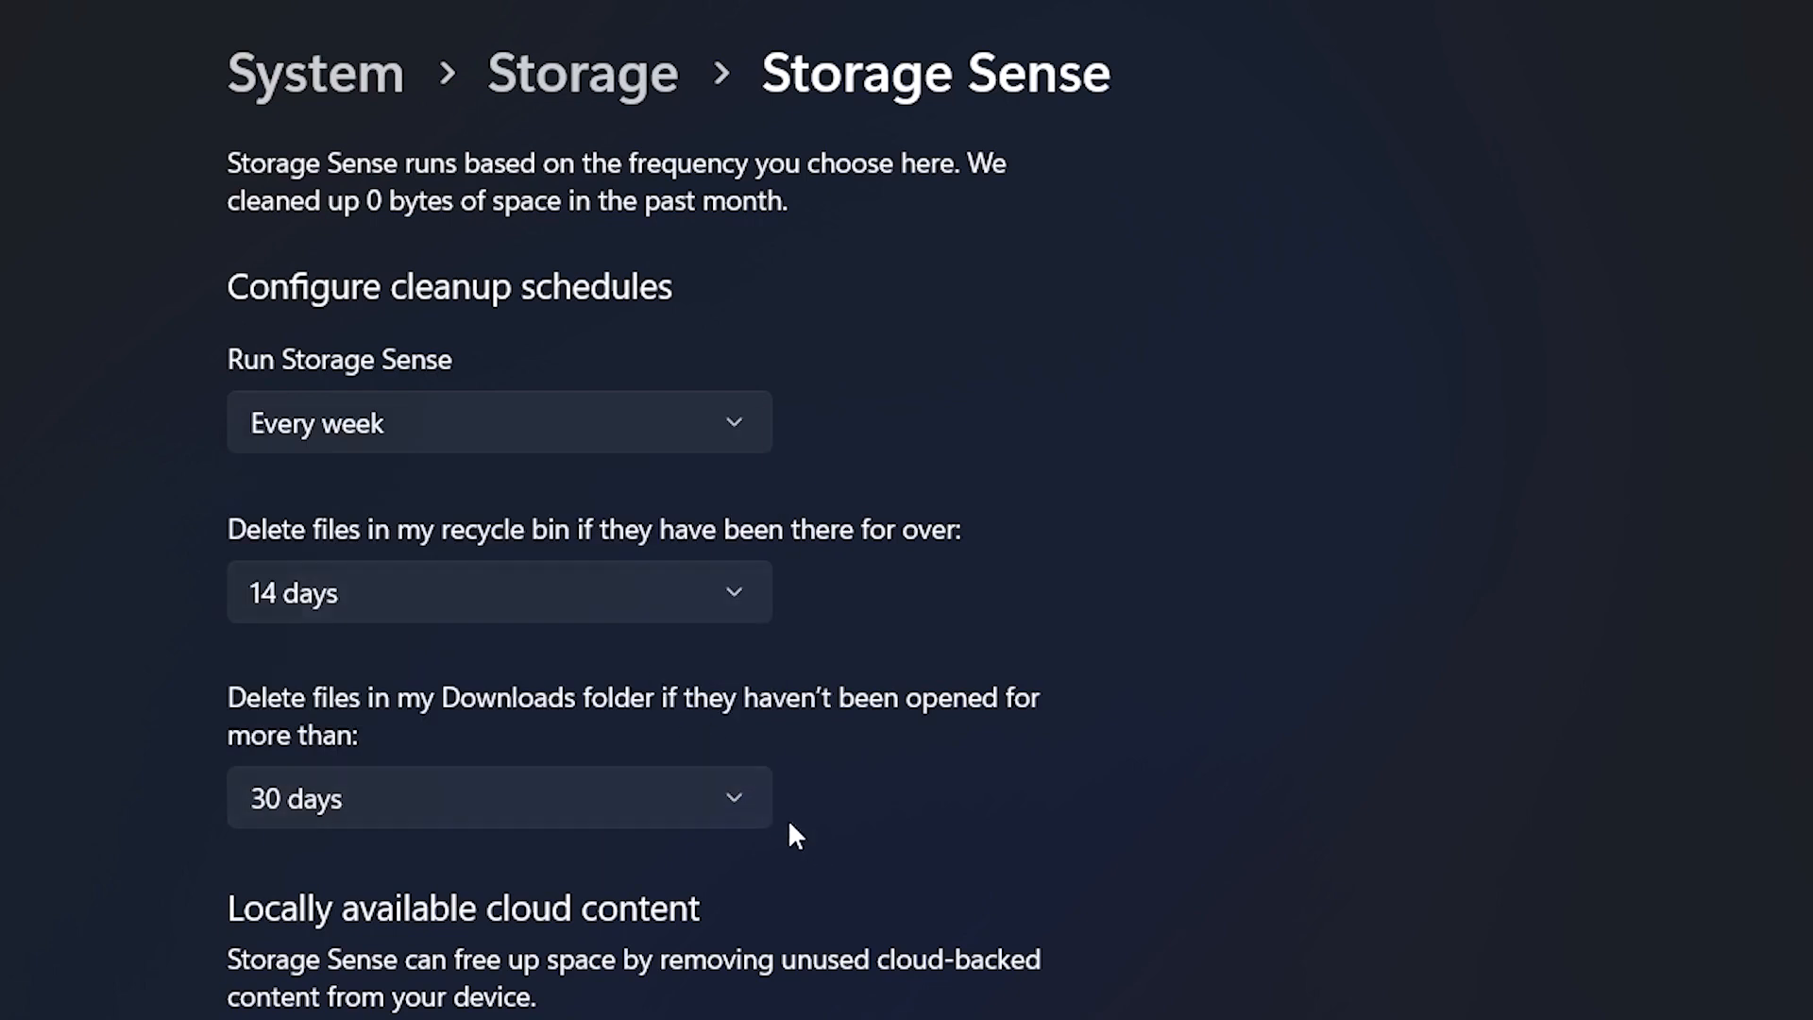
left_click(499, 591)
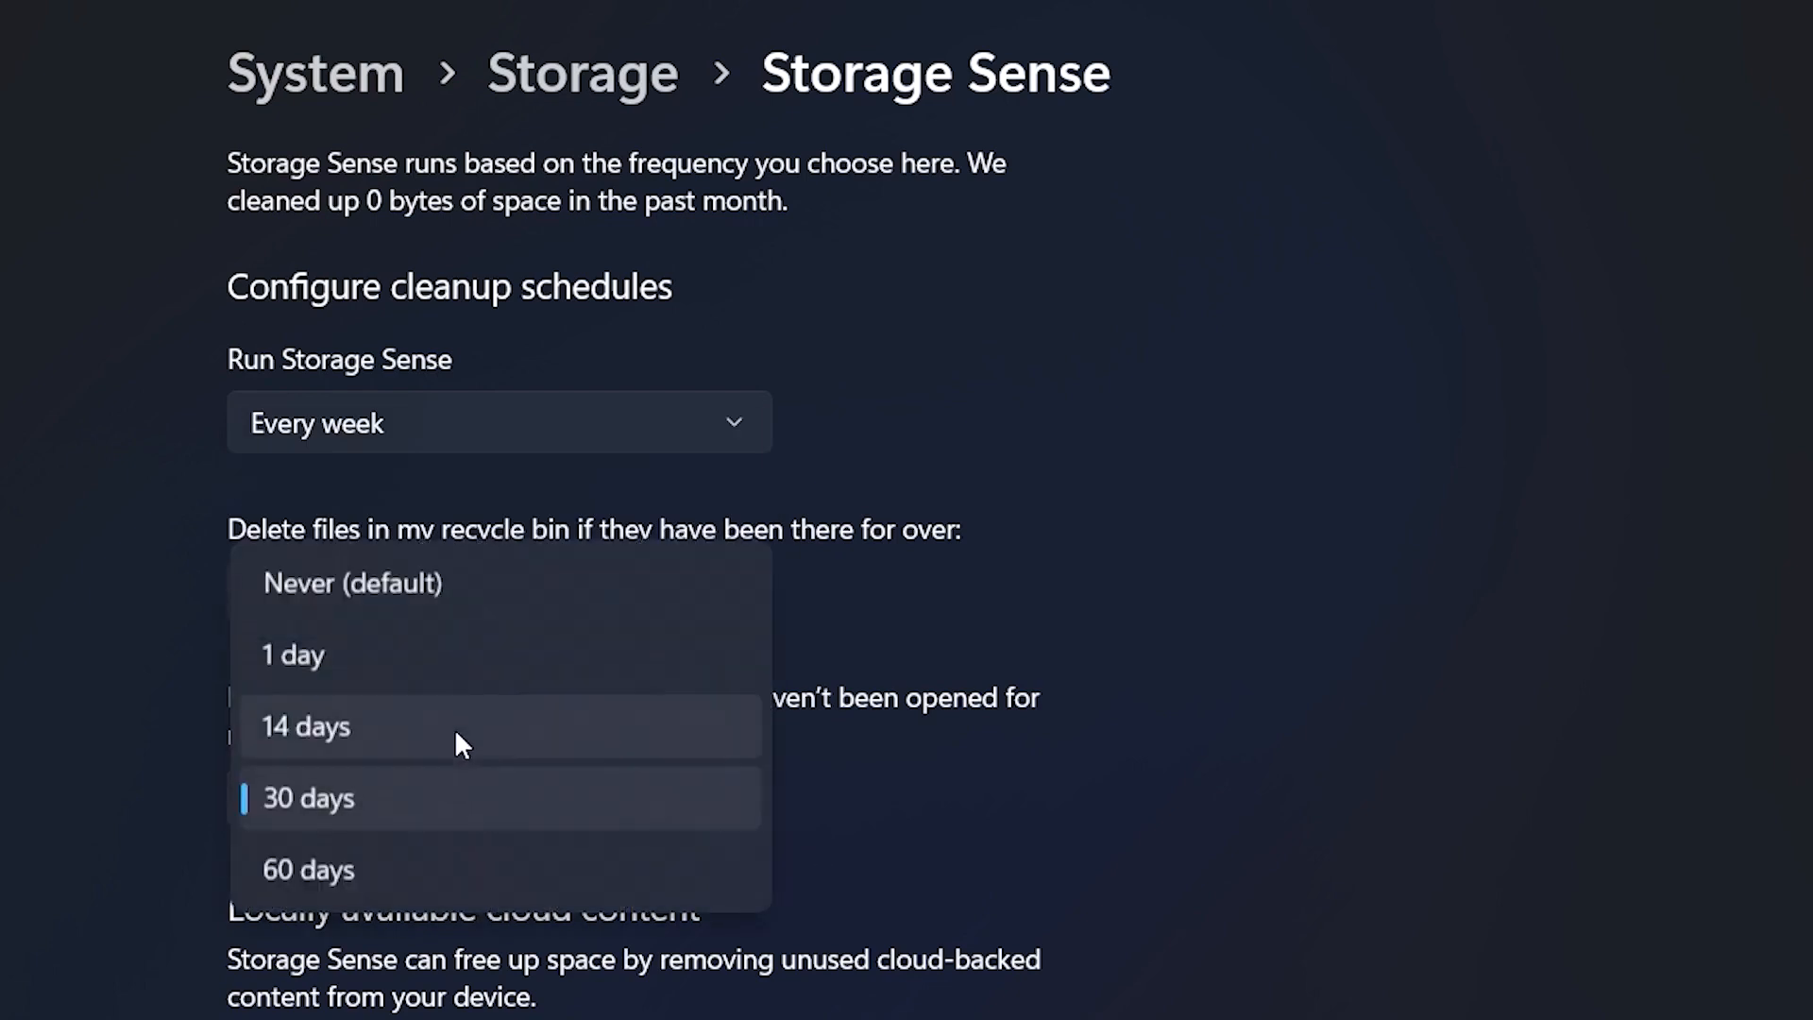
left_click(305, 726)
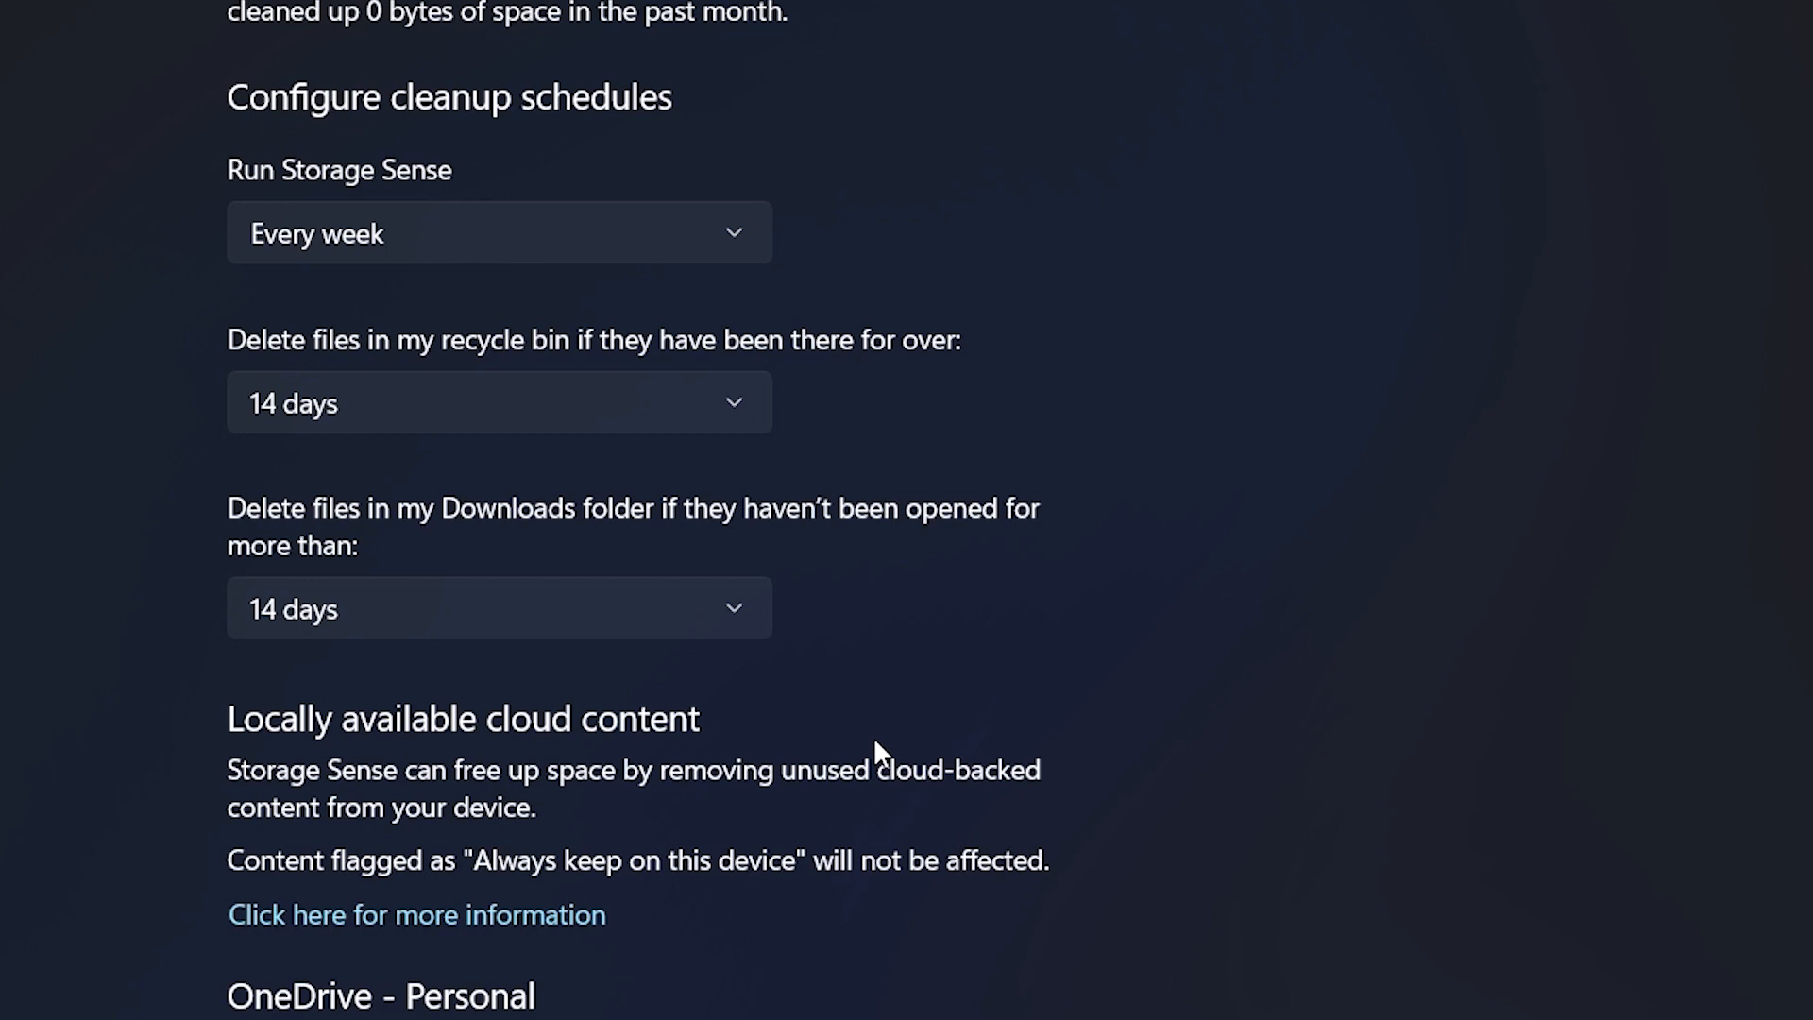
scroll("down", 3)
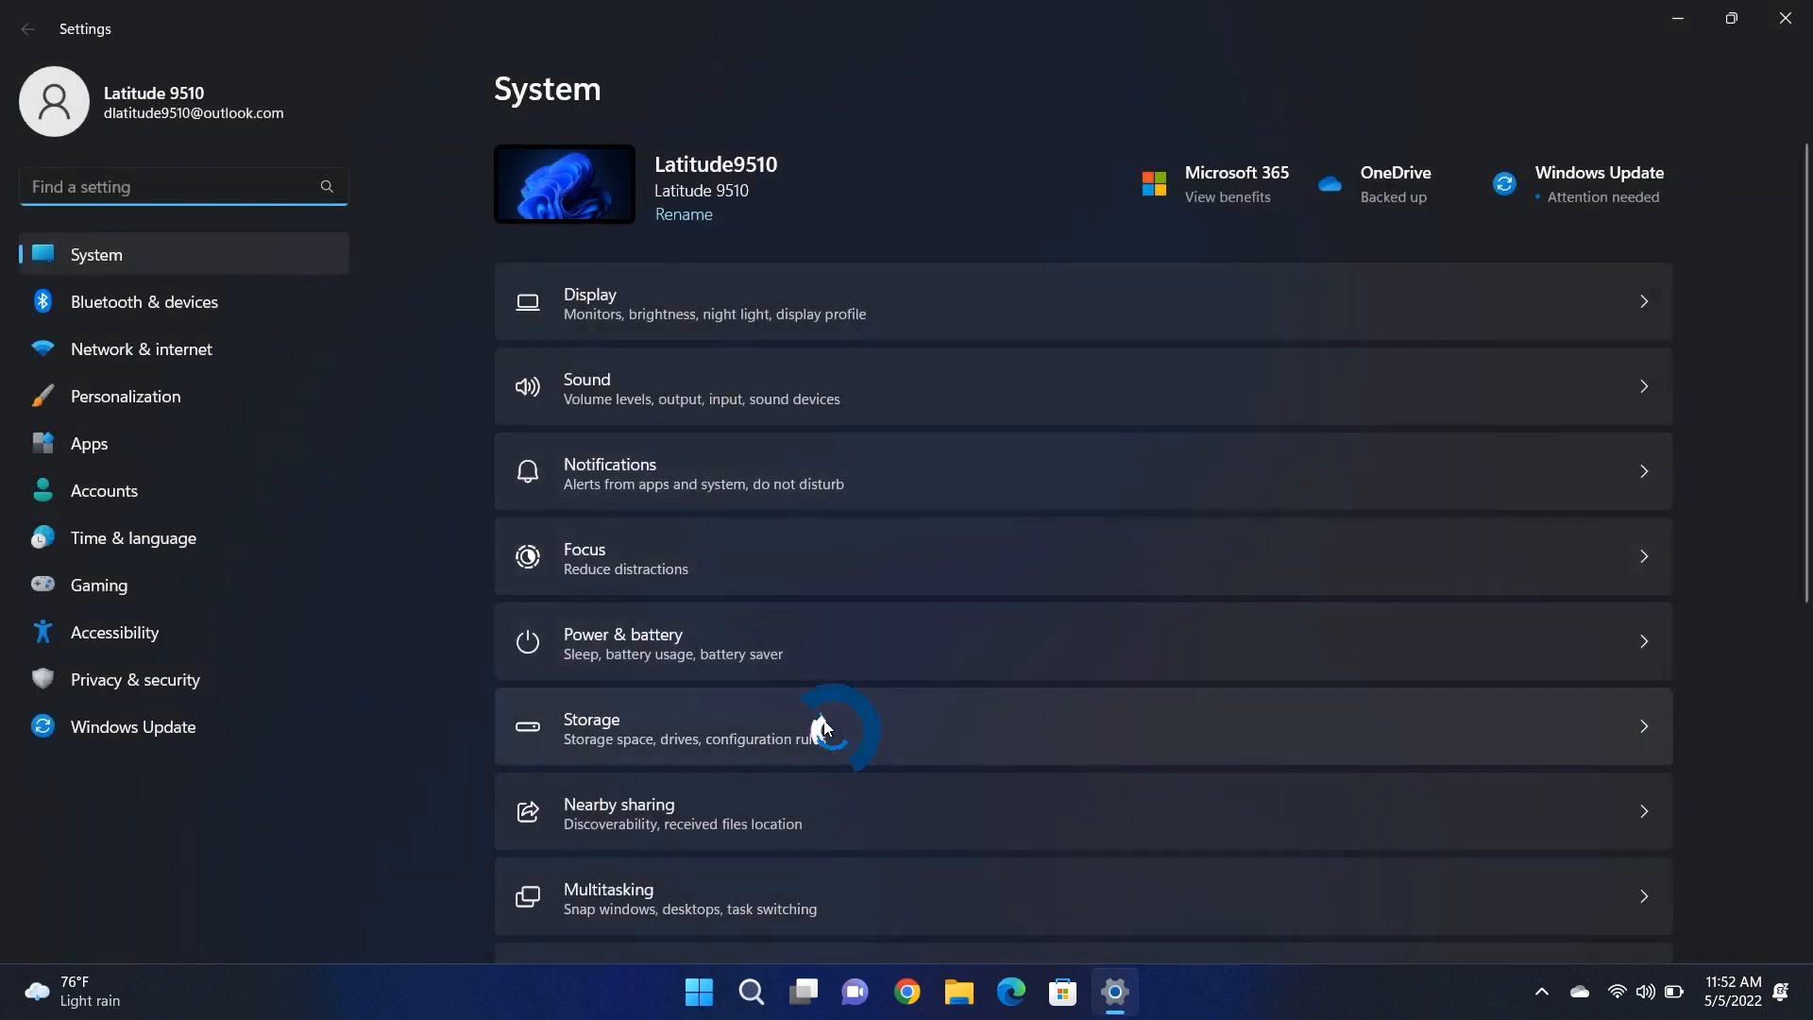
Select the 467 MB restart video in cleanup recommendations and permanently delete it
left_click(809, 727)
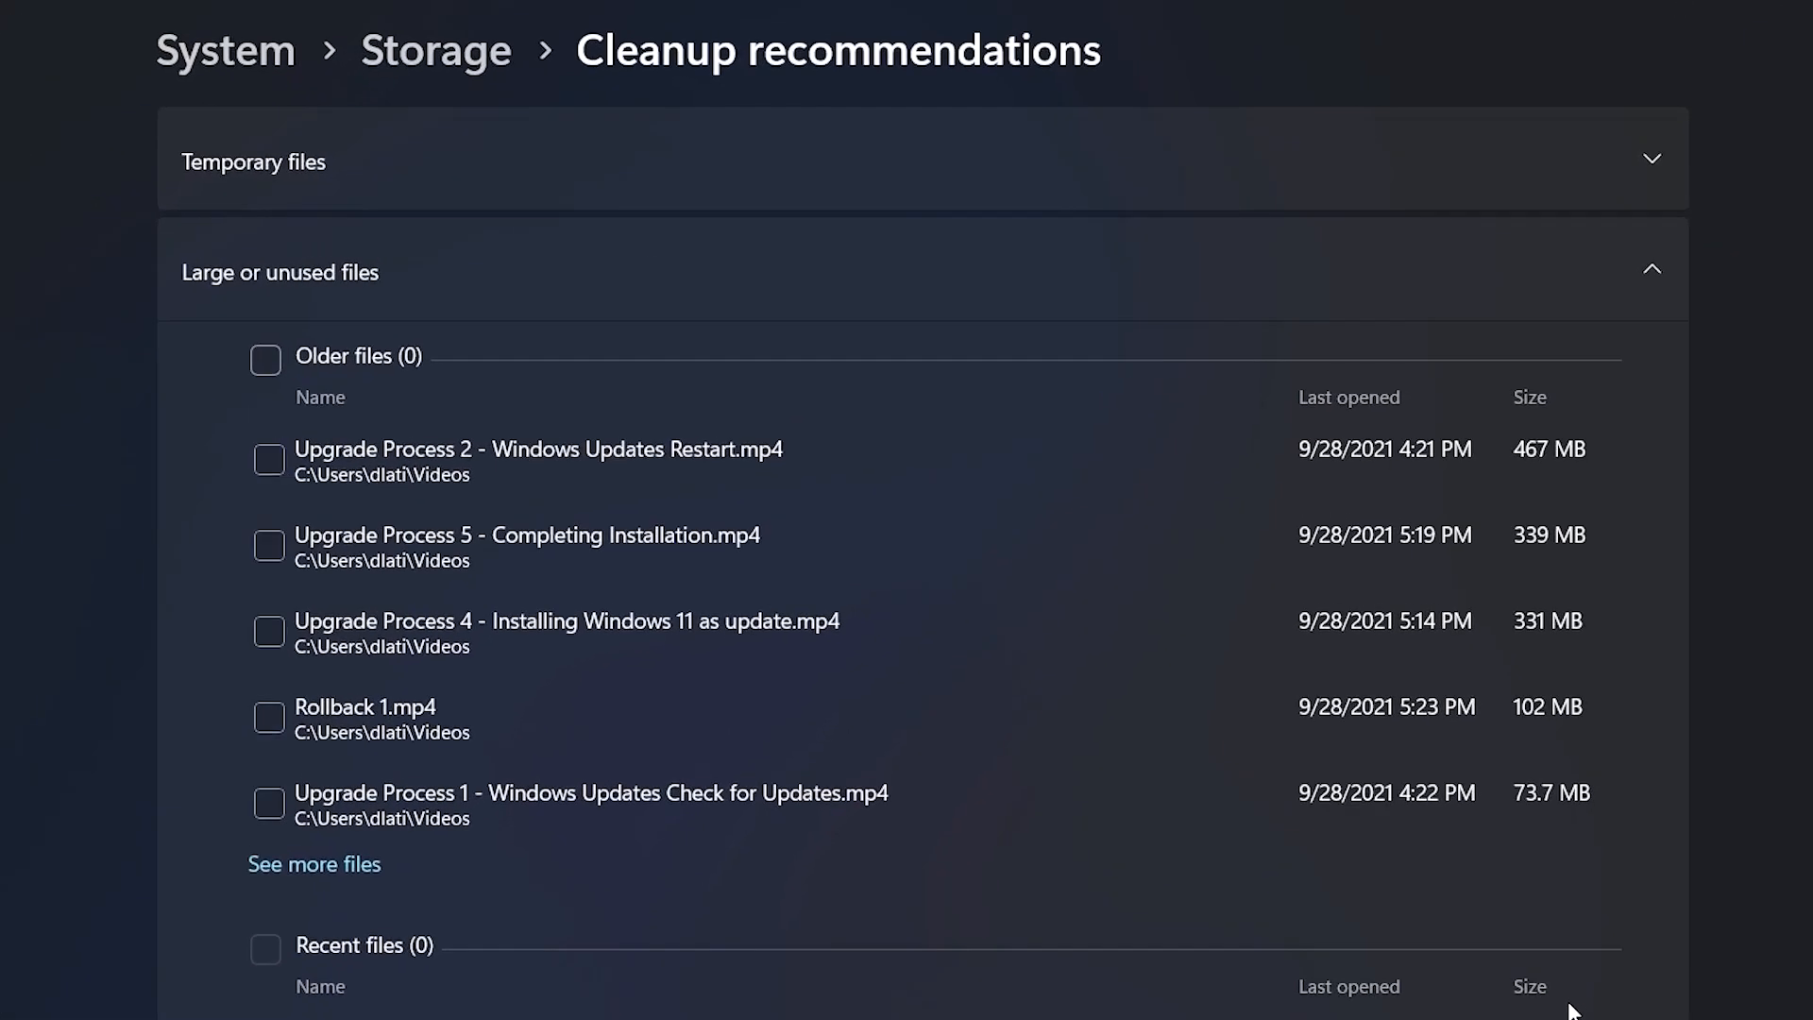
mouse_move(875, 417)
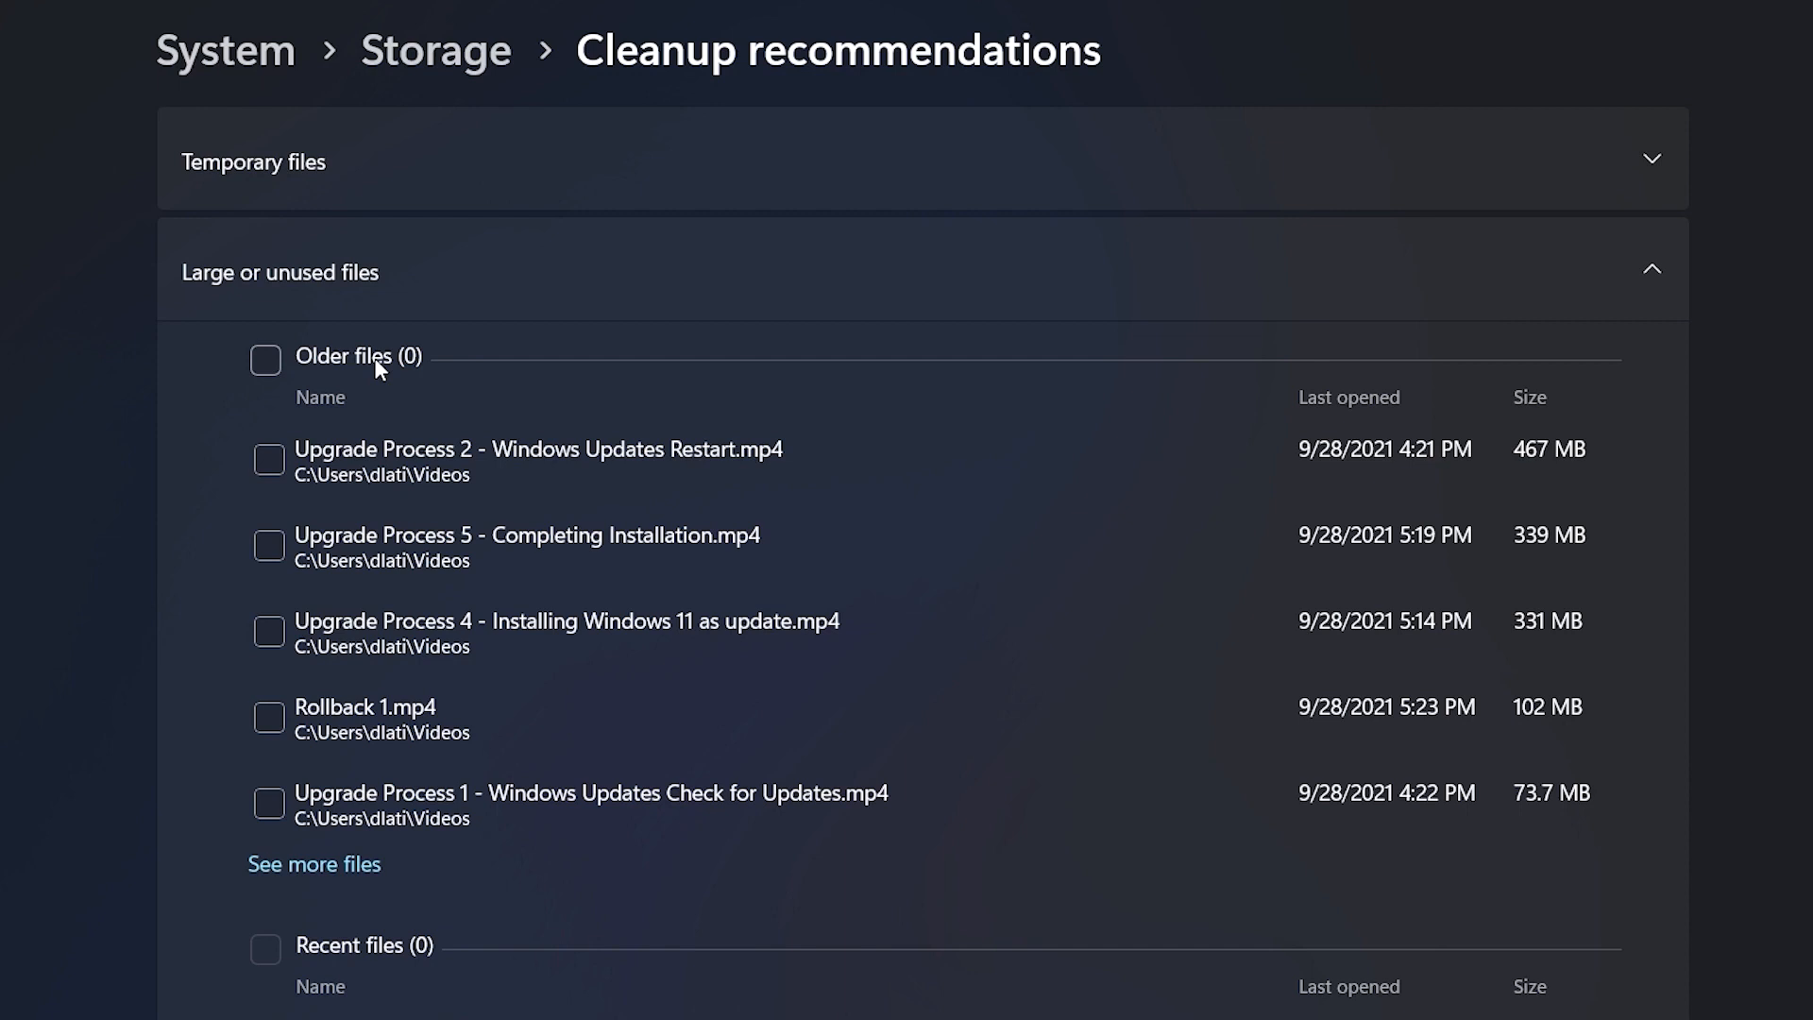
left_click(268, 458)
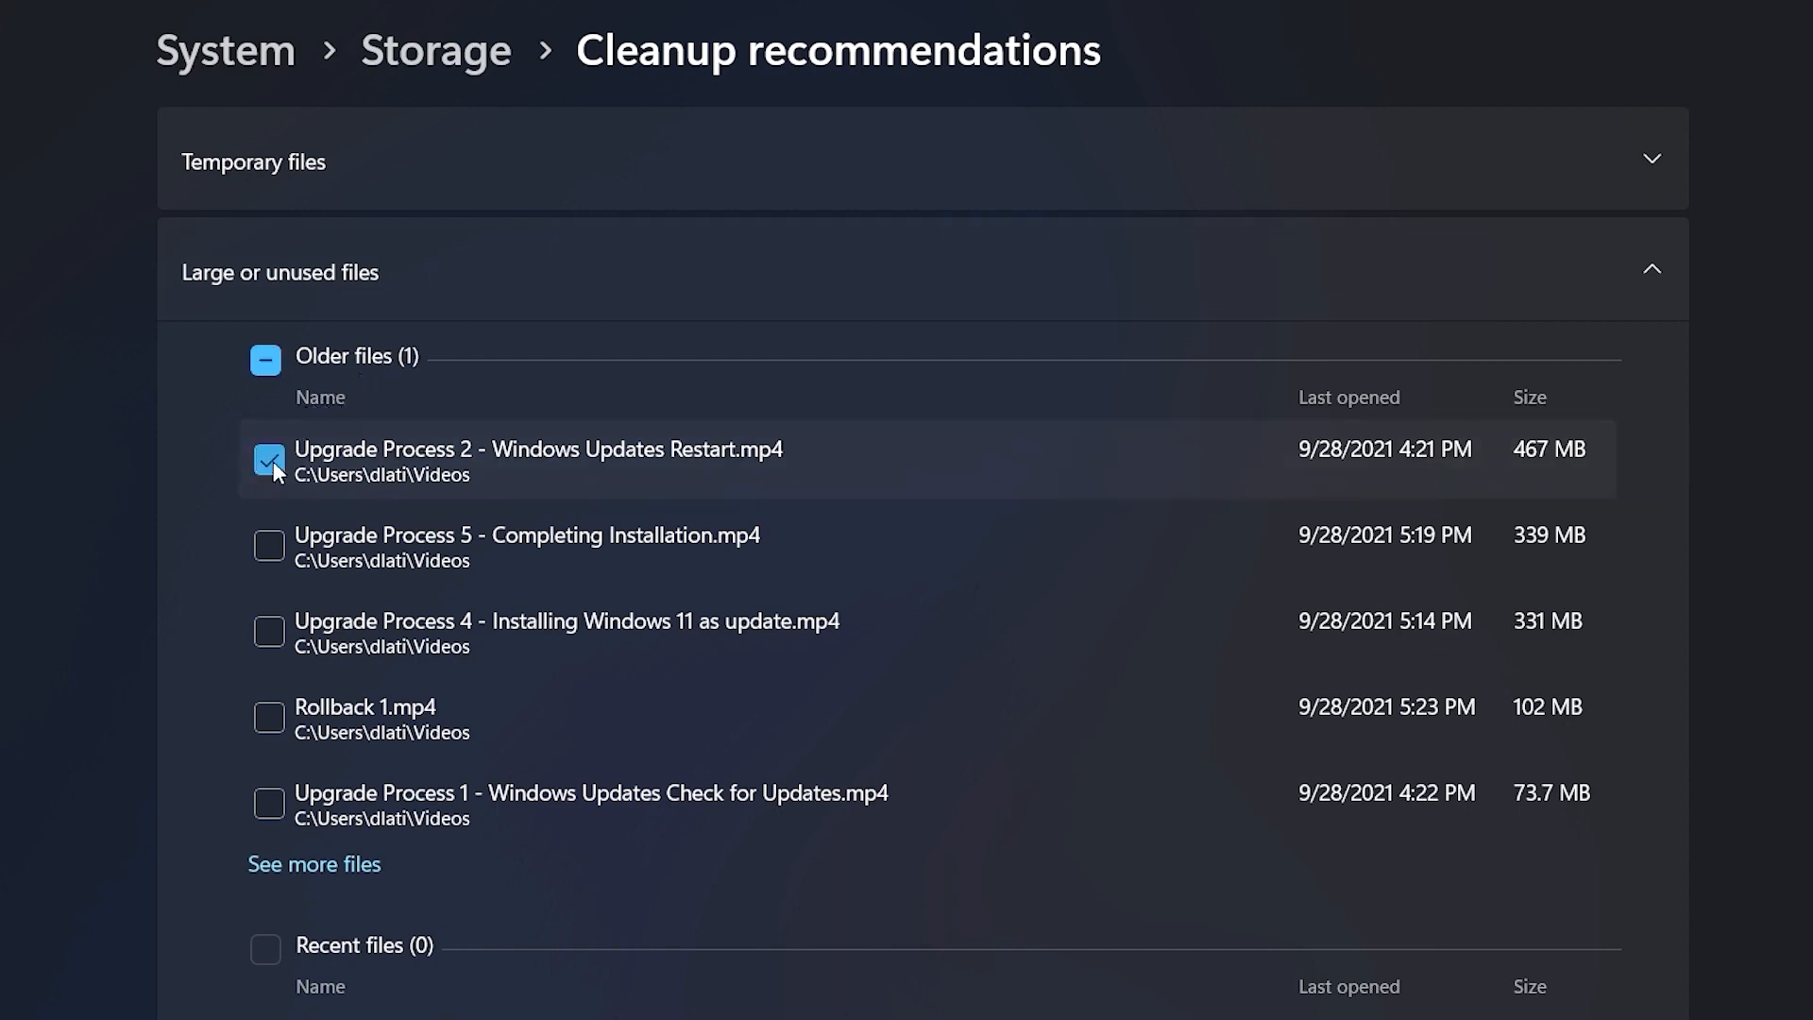
scroll("down", 3)
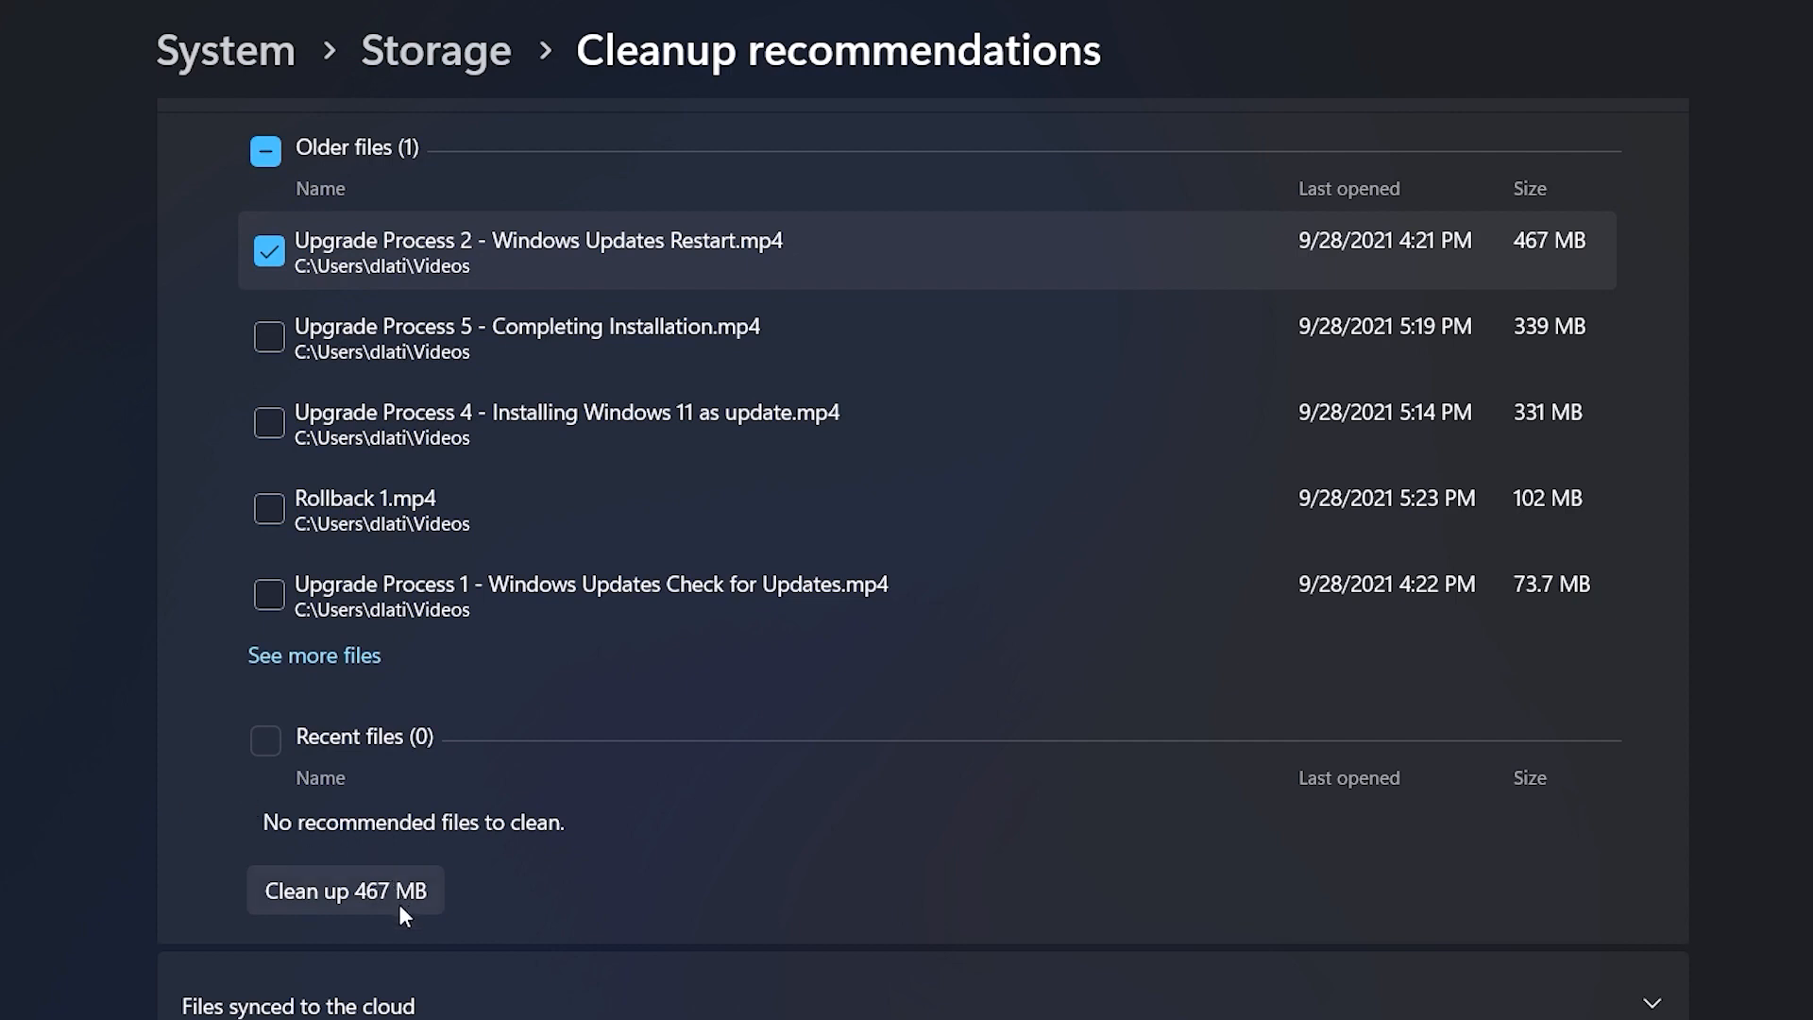
left_click(345, 891)
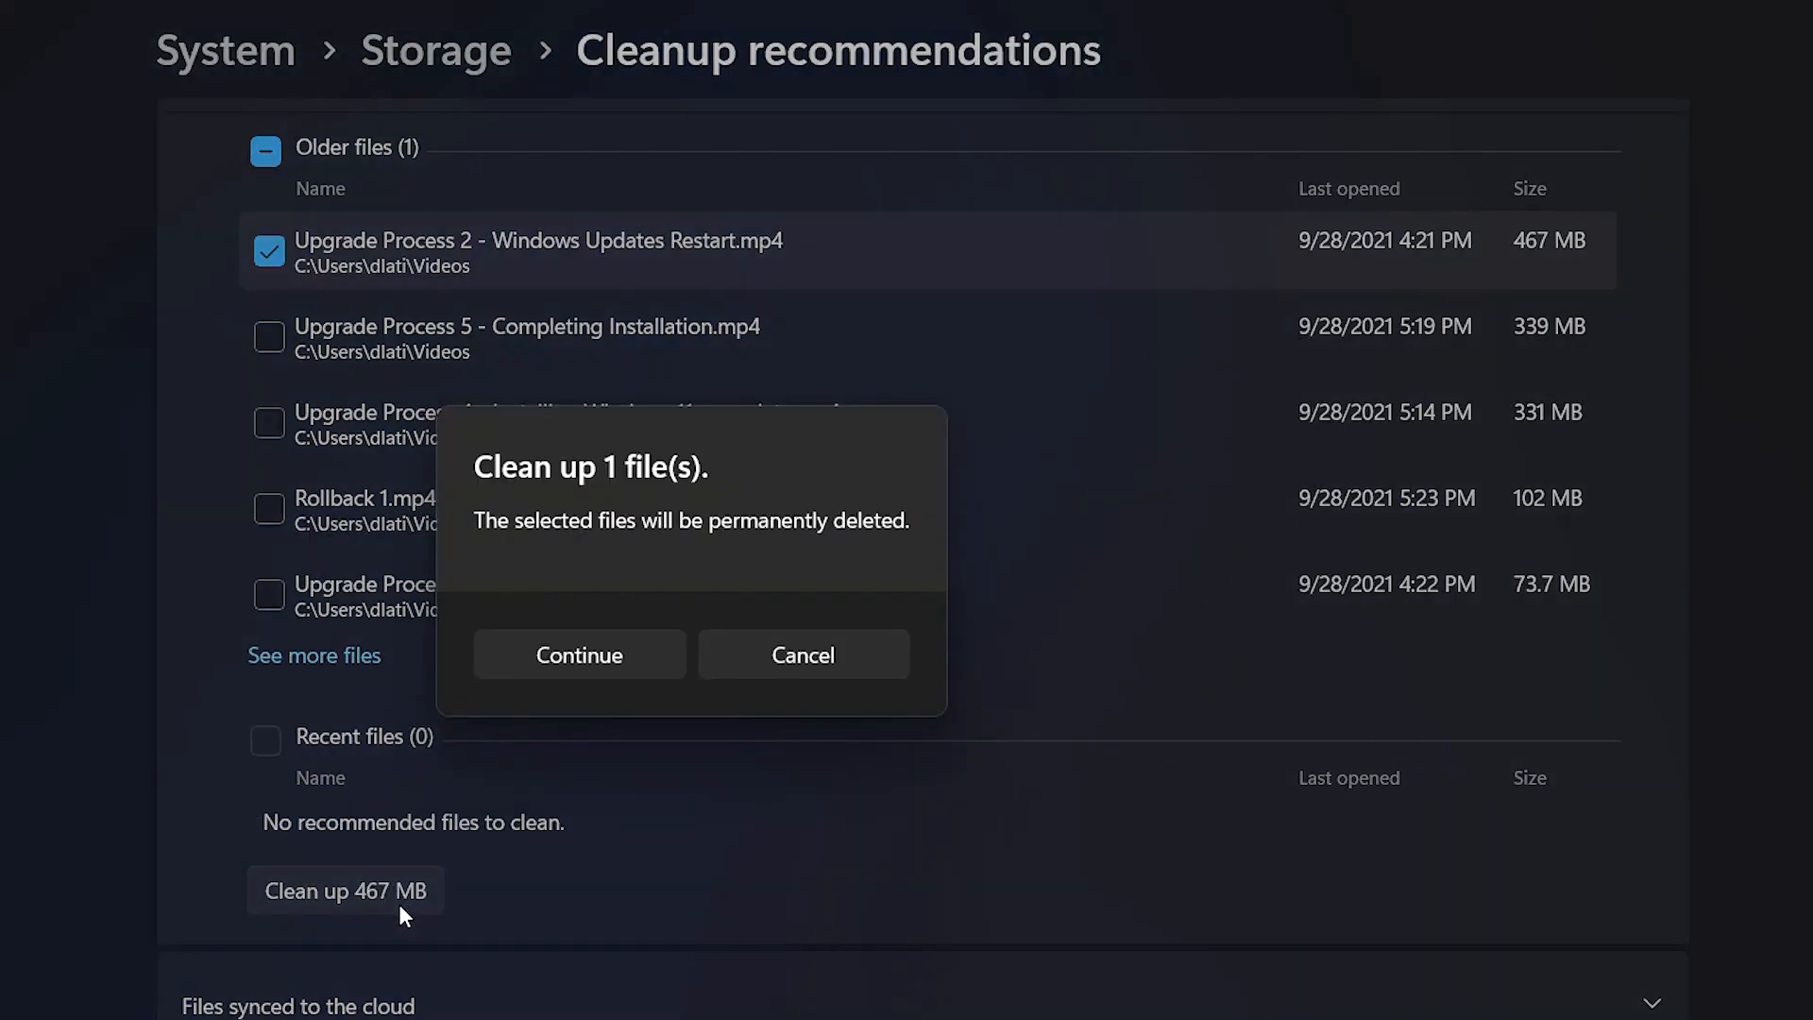
mouse_move(618, 655)
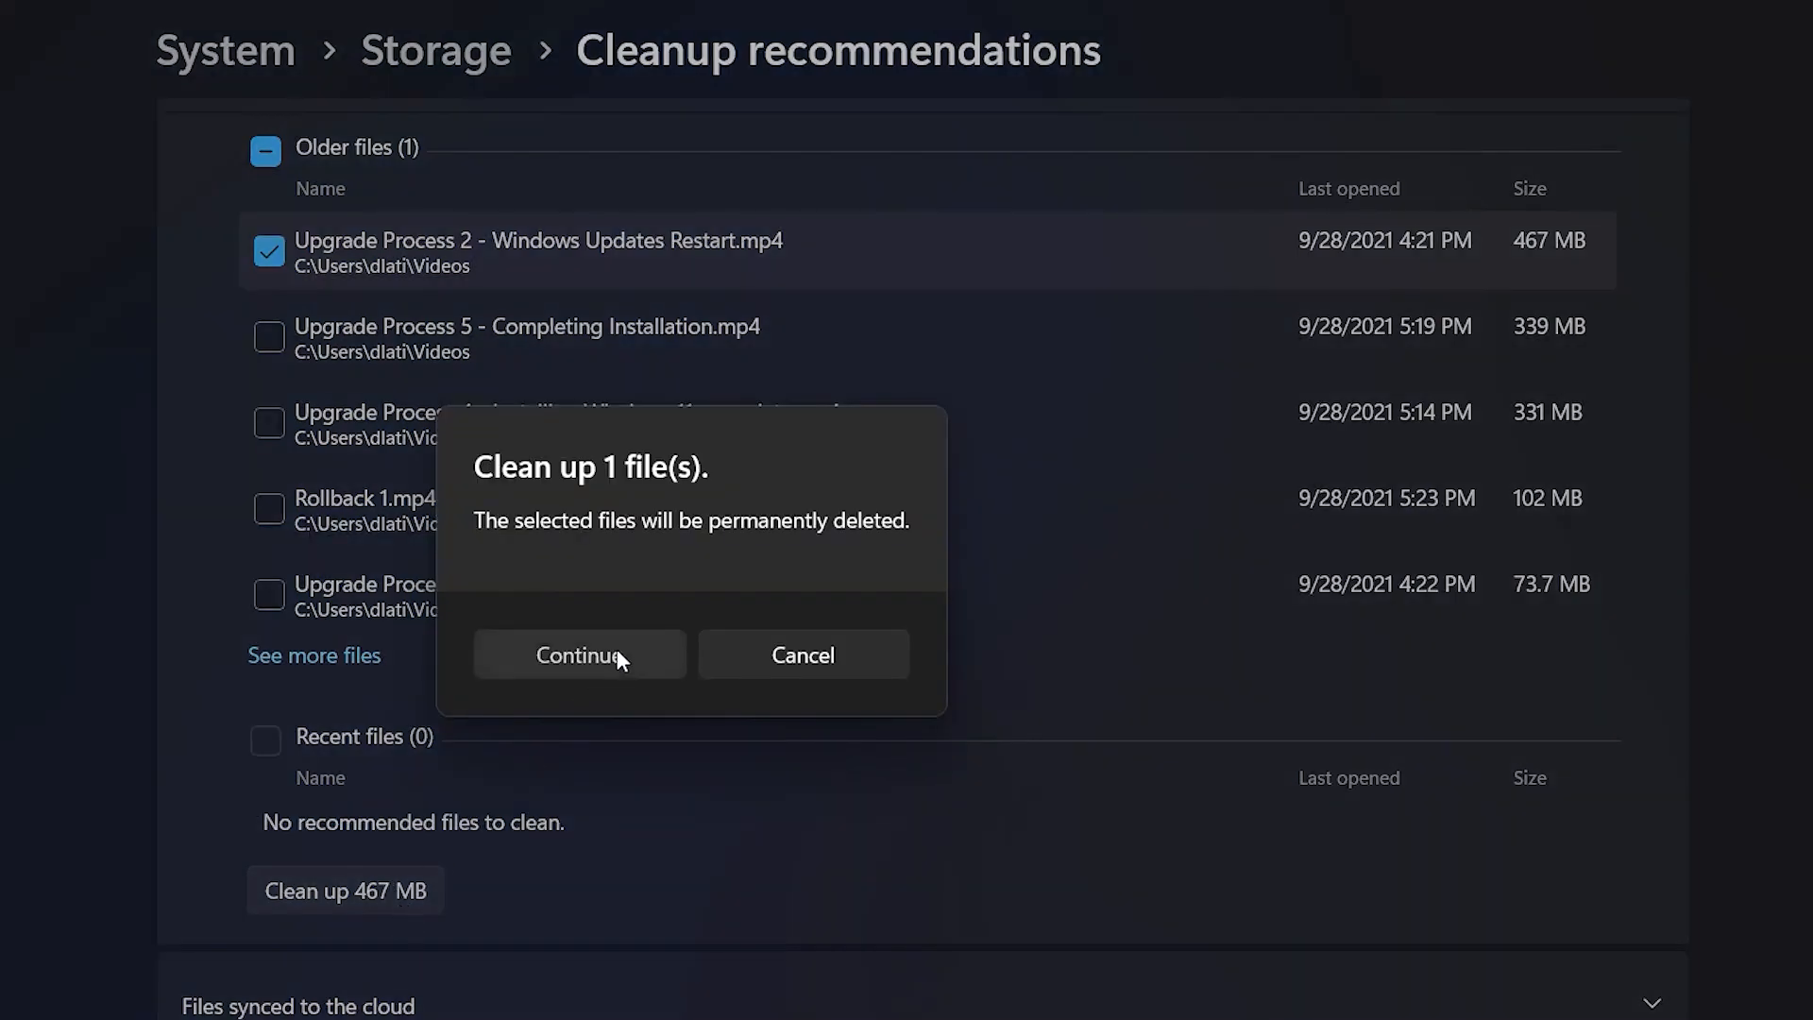
left_click(580, 655)
type("Dis")
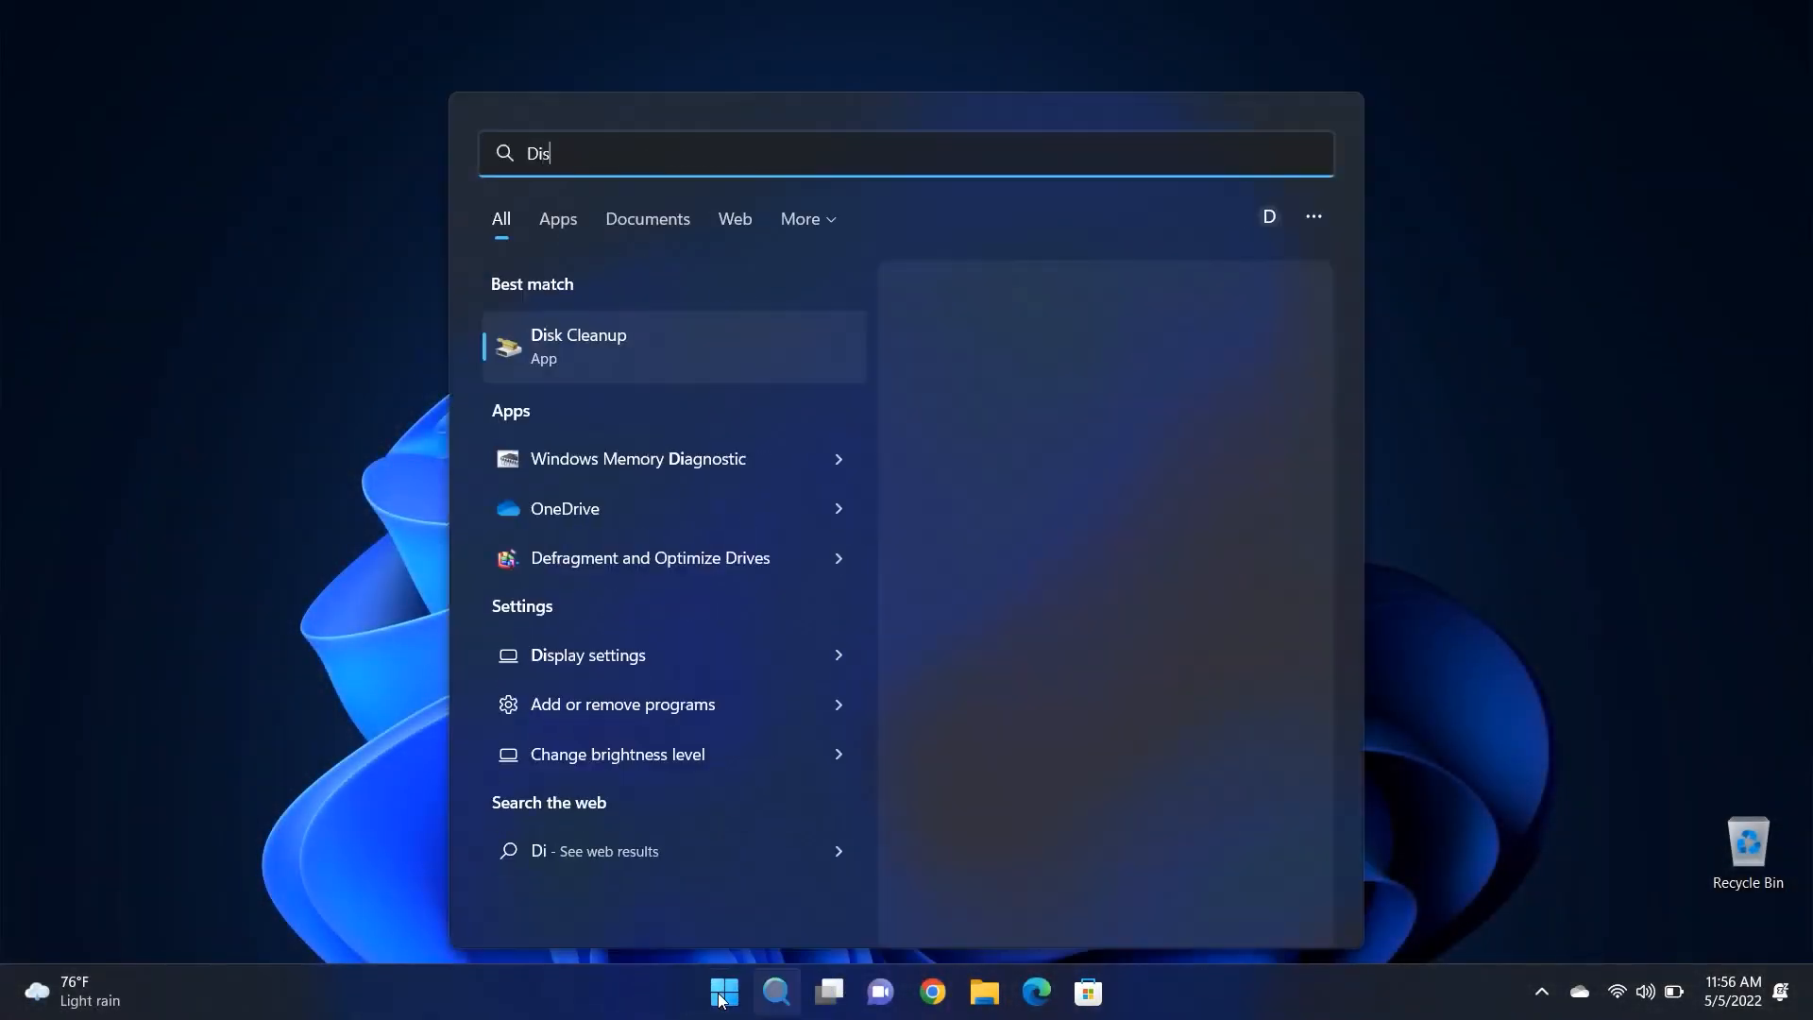
Open Disk Cleanup, include system files, and delete all categories (about 11.3 GB)
type("k cleanup")
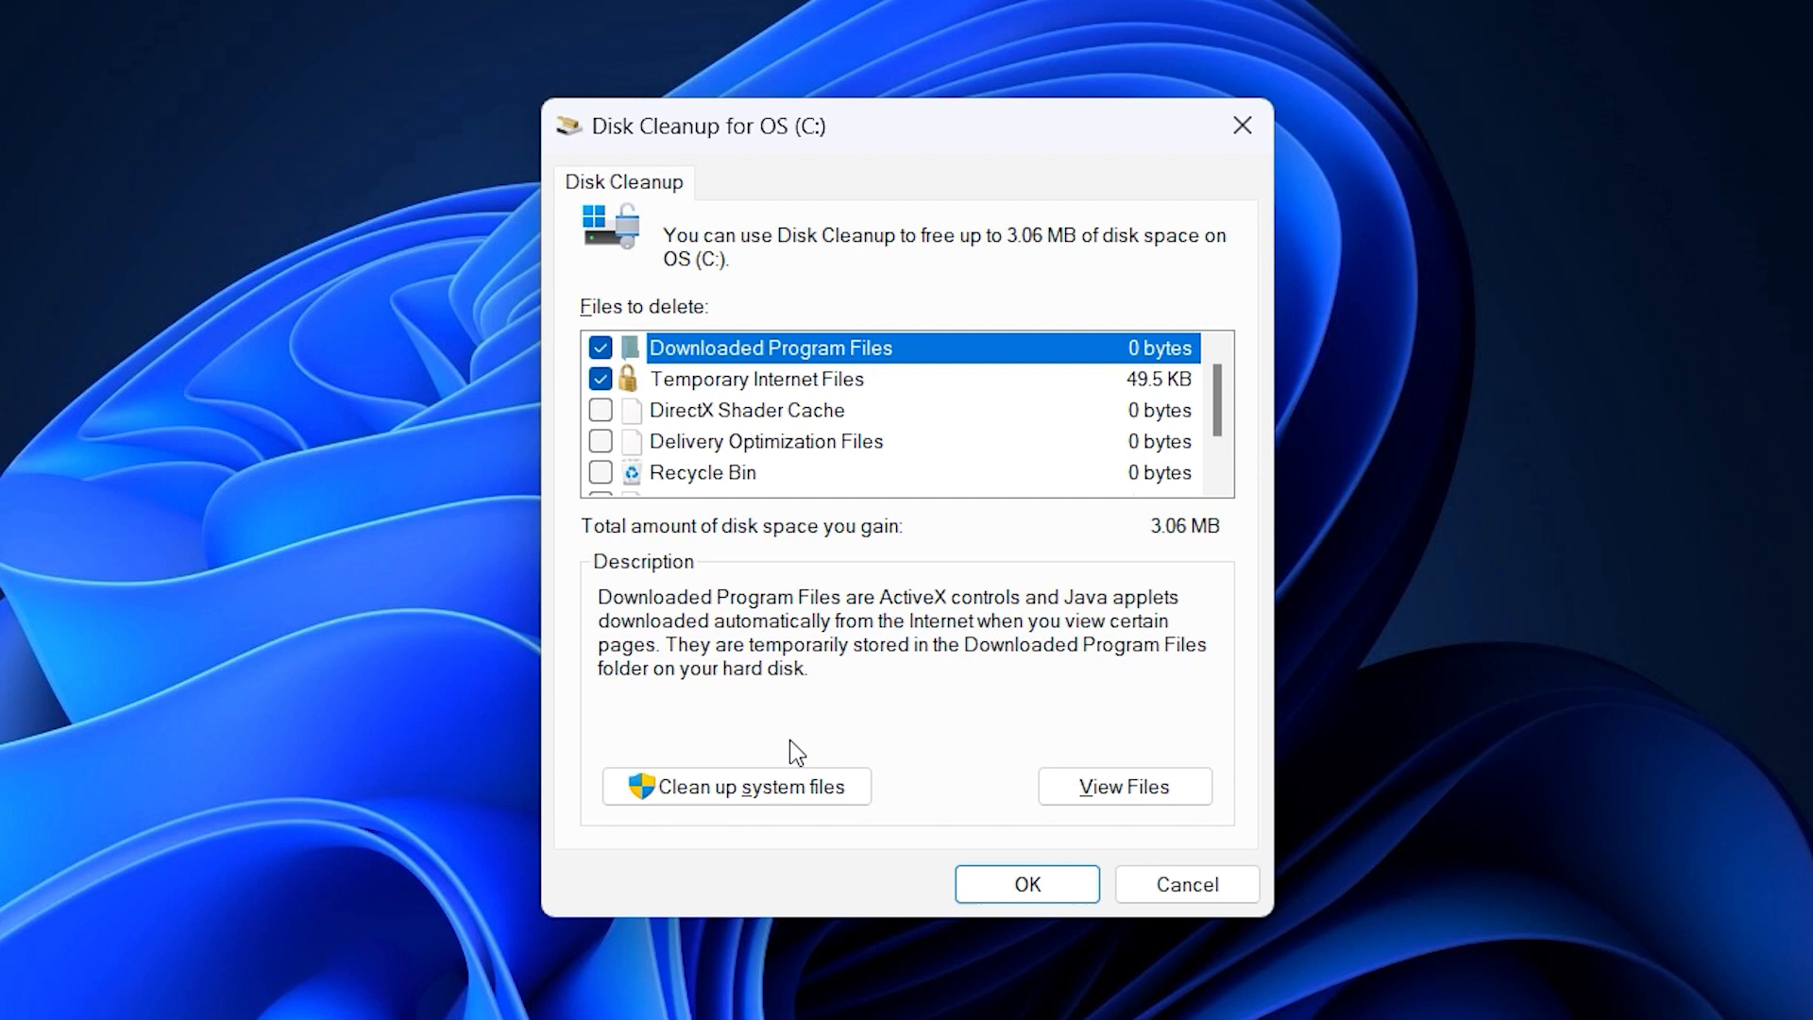
mouse_move(611, 483)
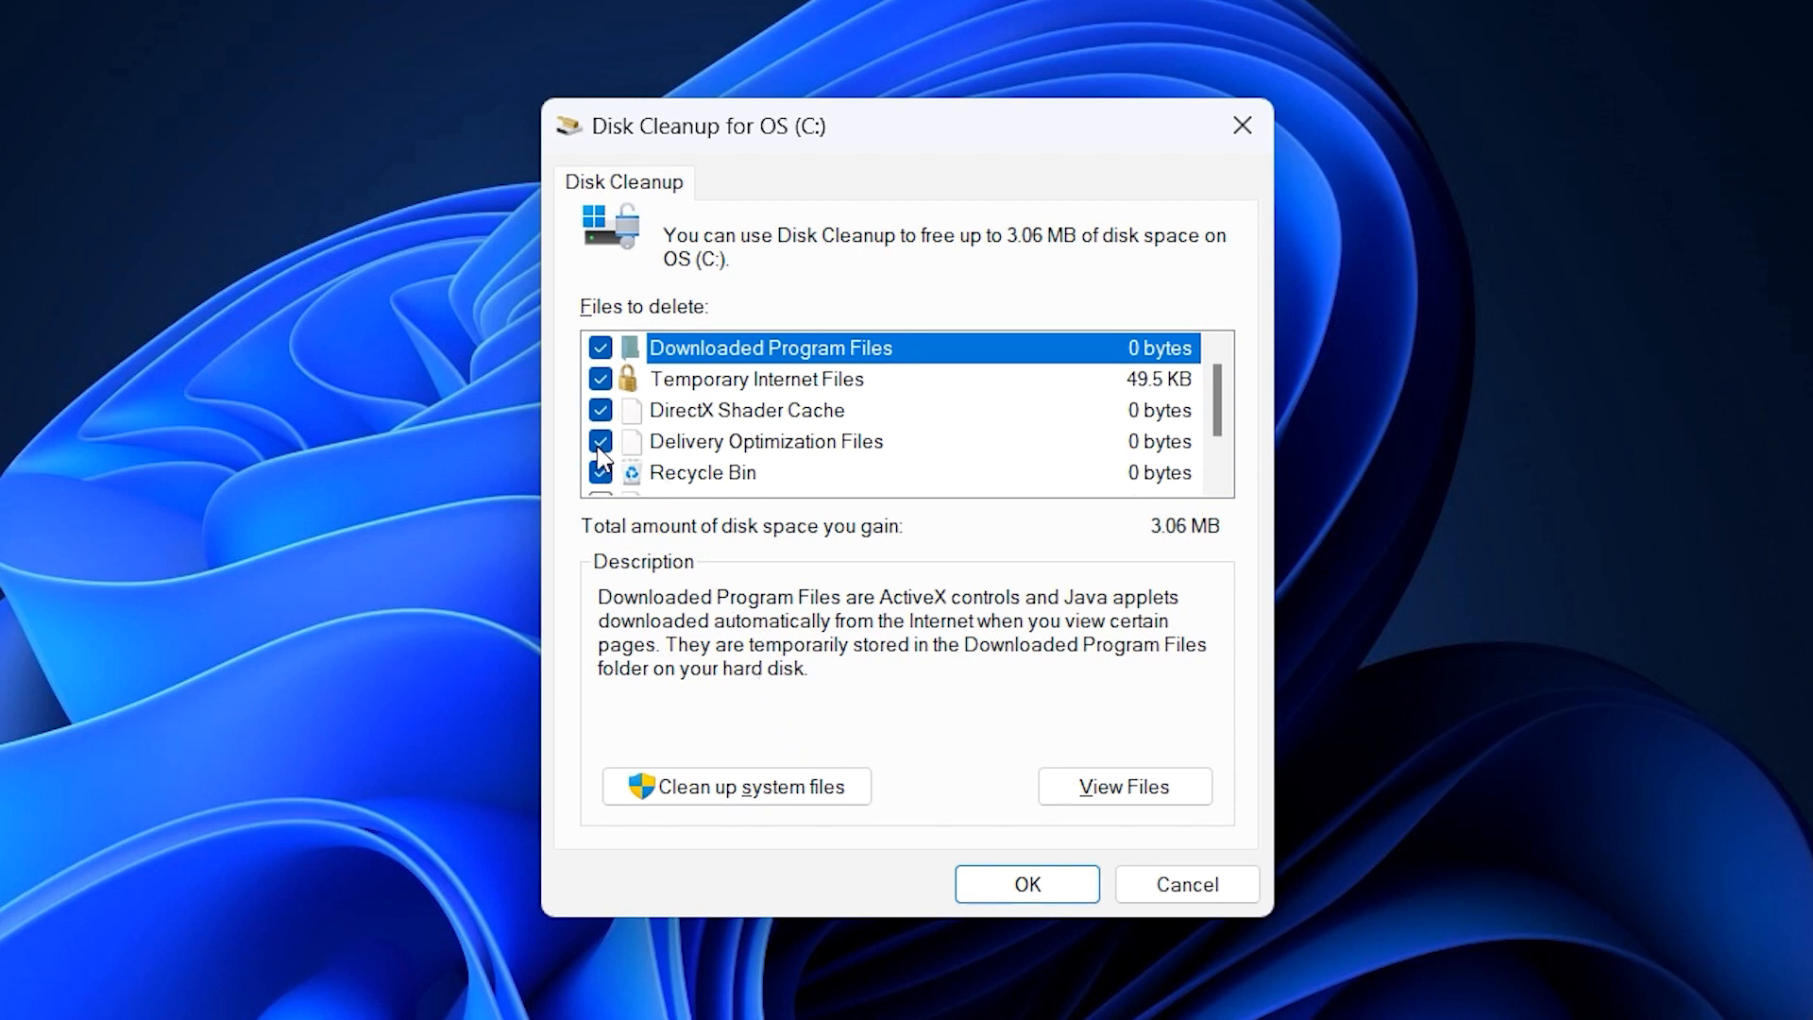
left_click(736, 787)
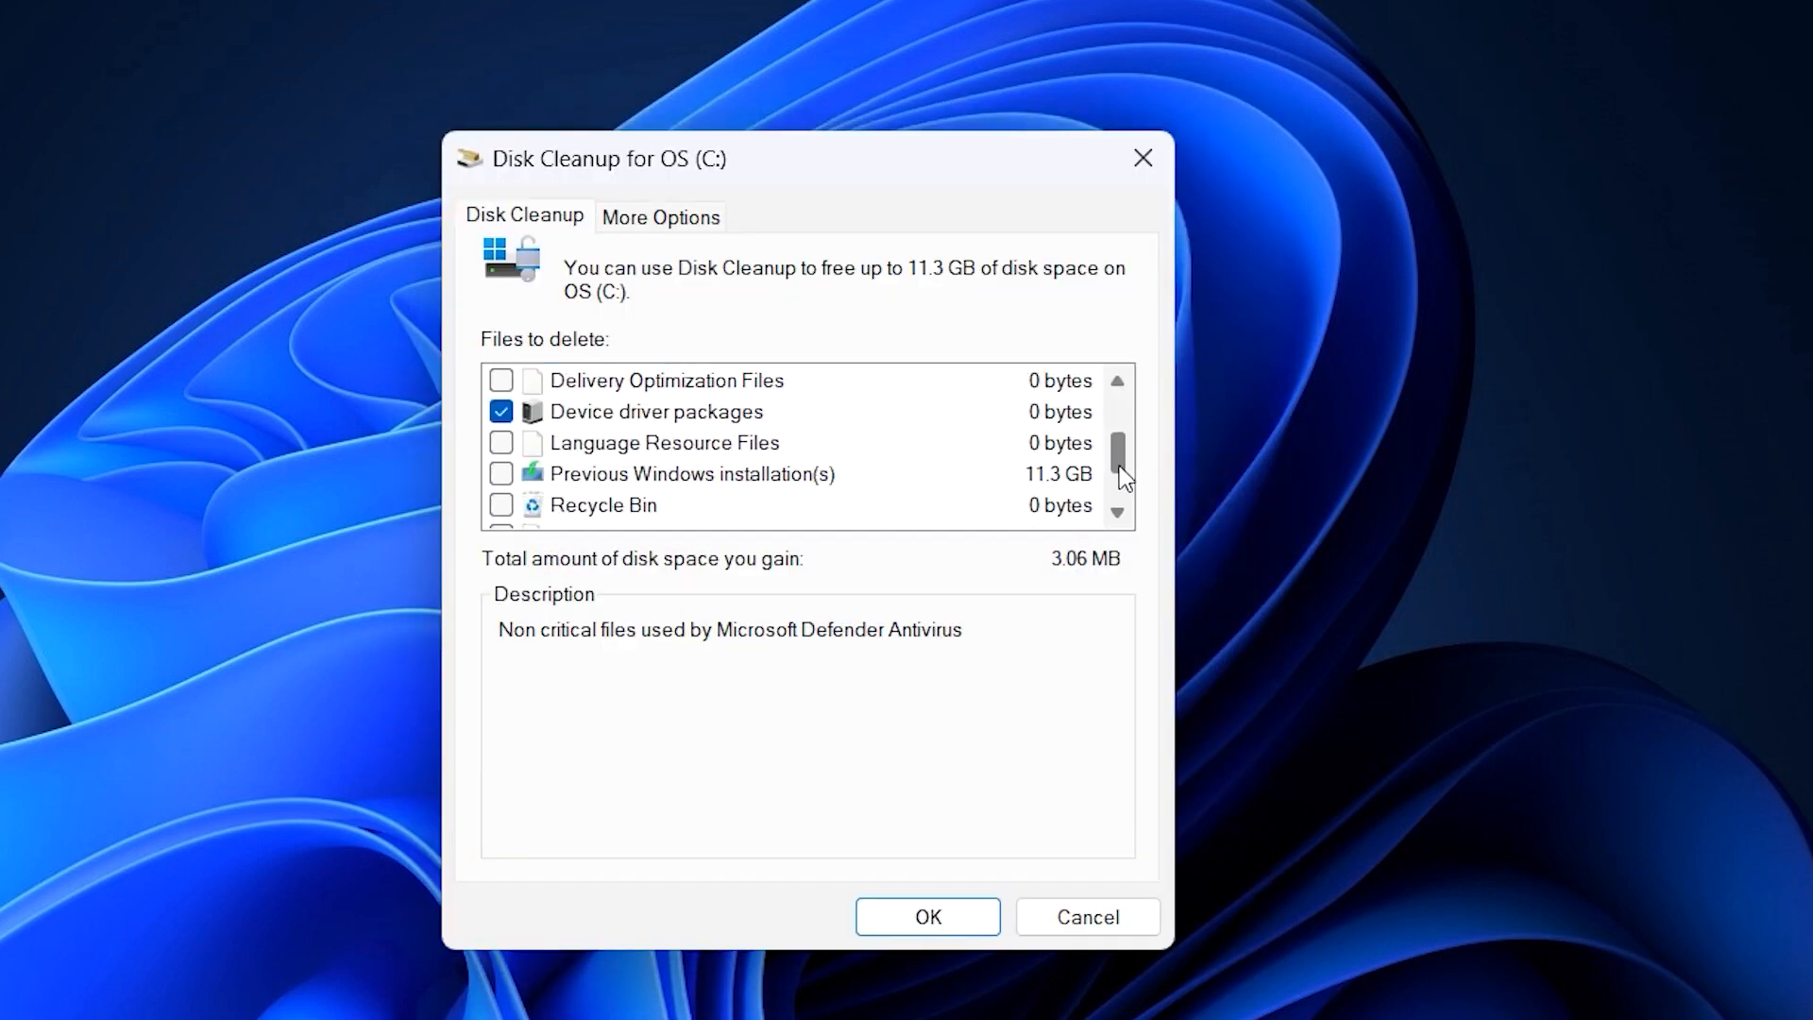
scroll("down", 3)
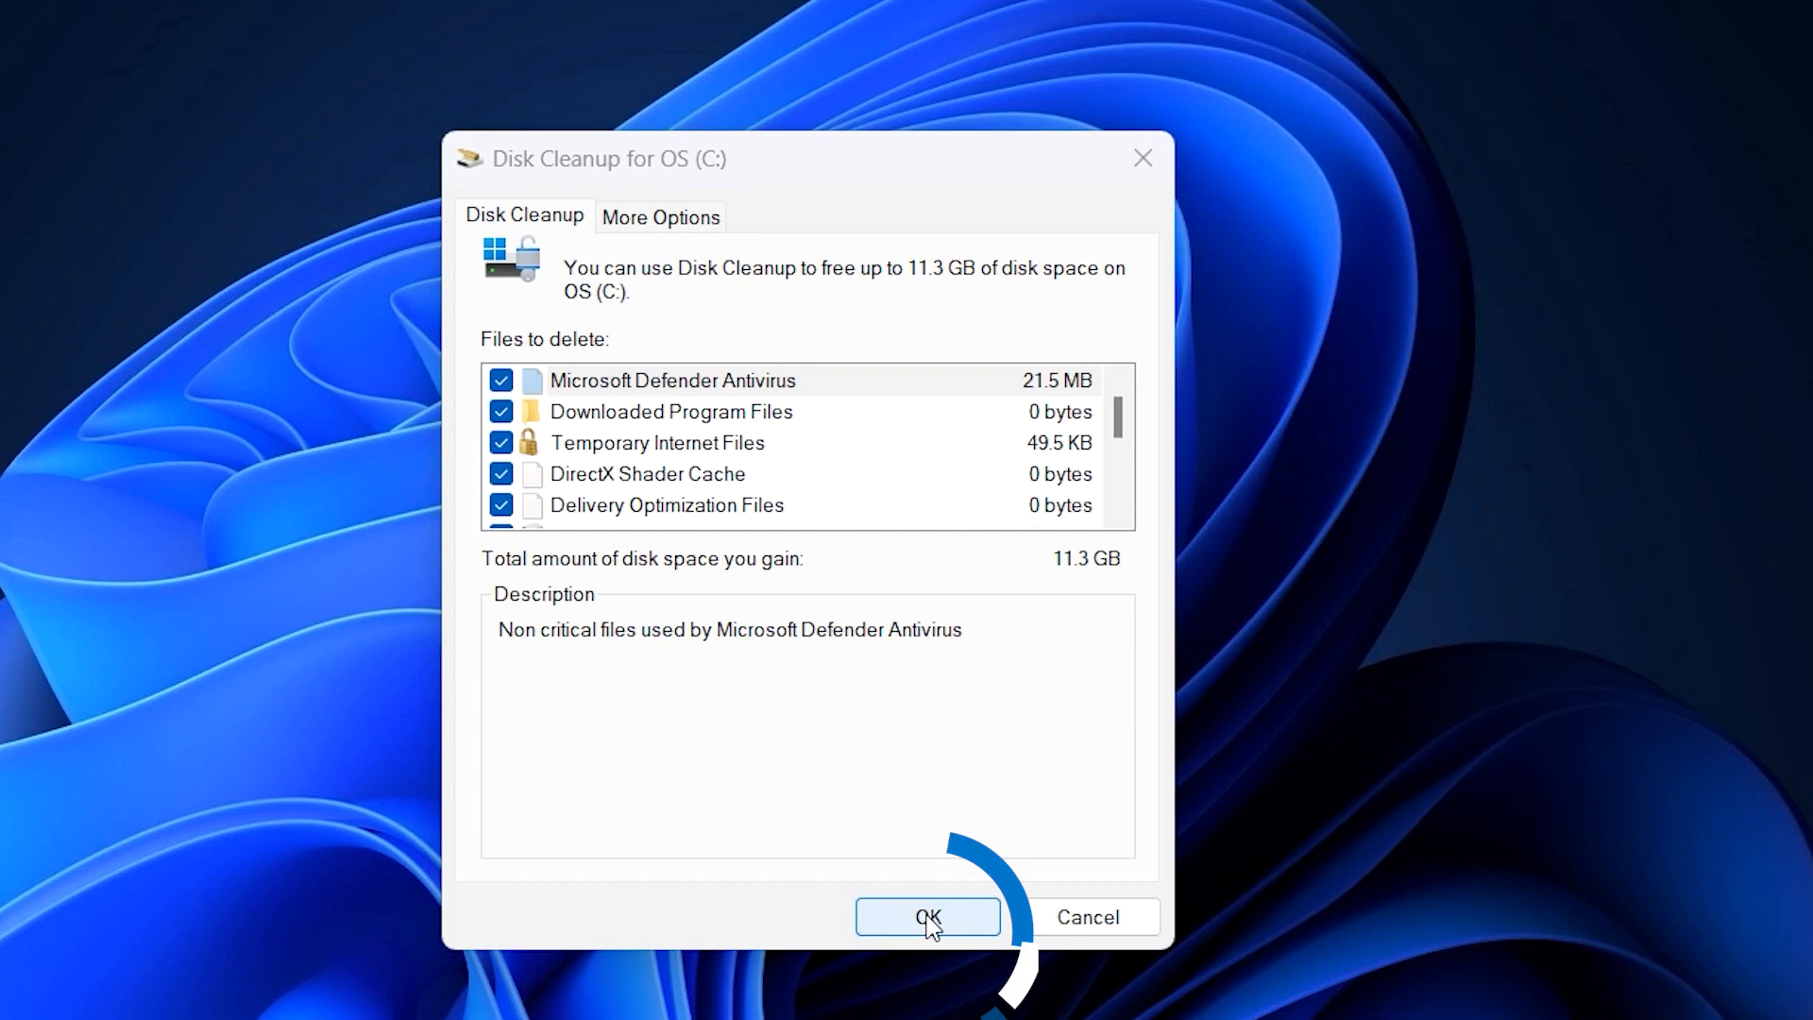
left_click(926, 916)
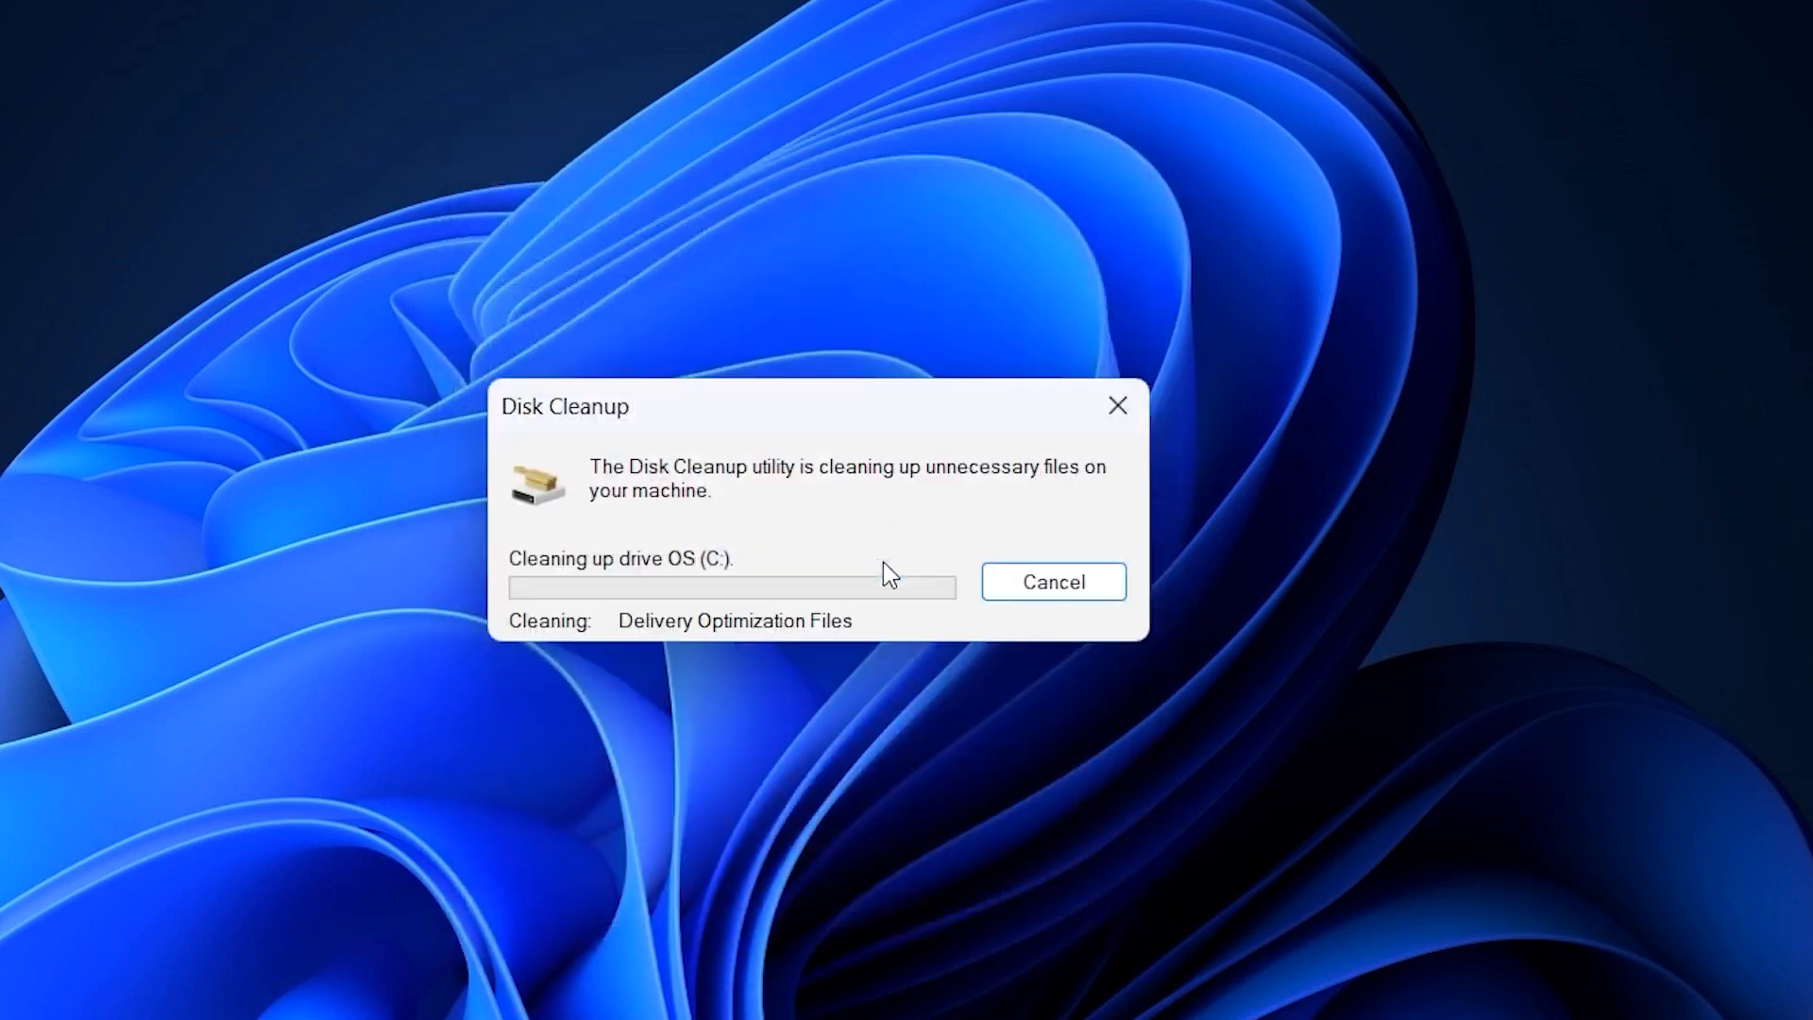